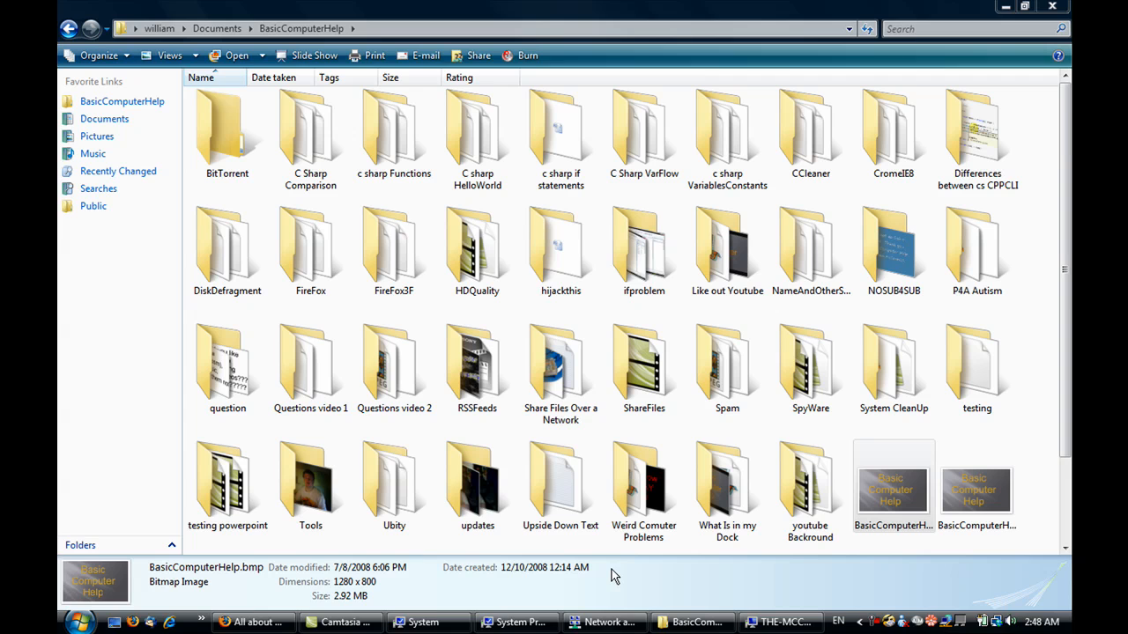
mouse_move(101, 517)
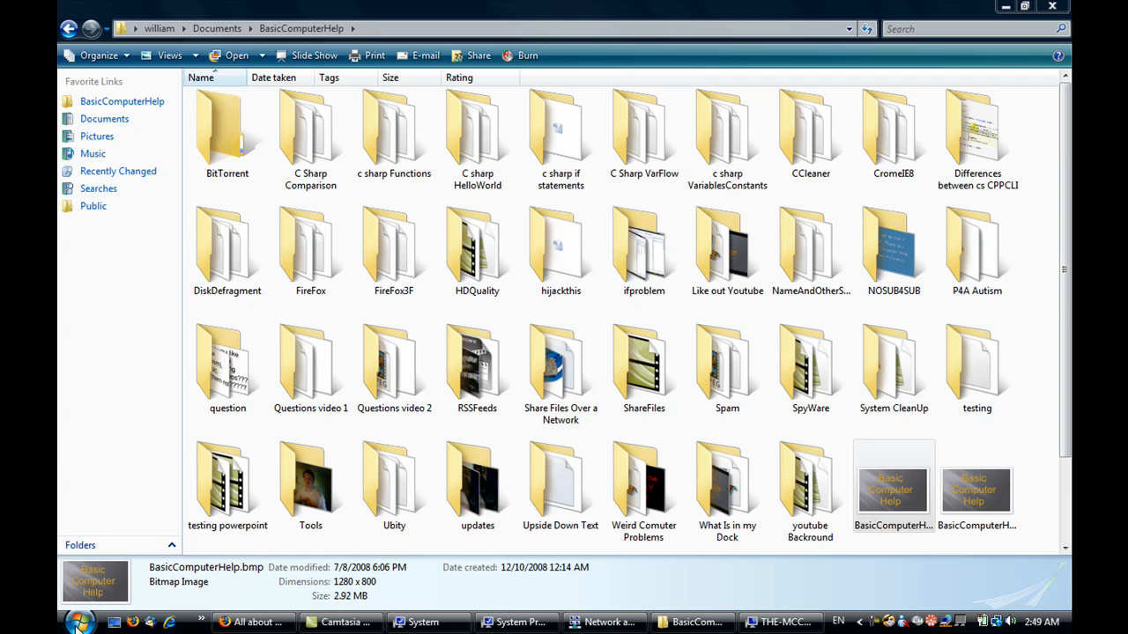
- Open Computer's Properties from the Start menu to show the computer name and workgroup
left_click(78, 621)
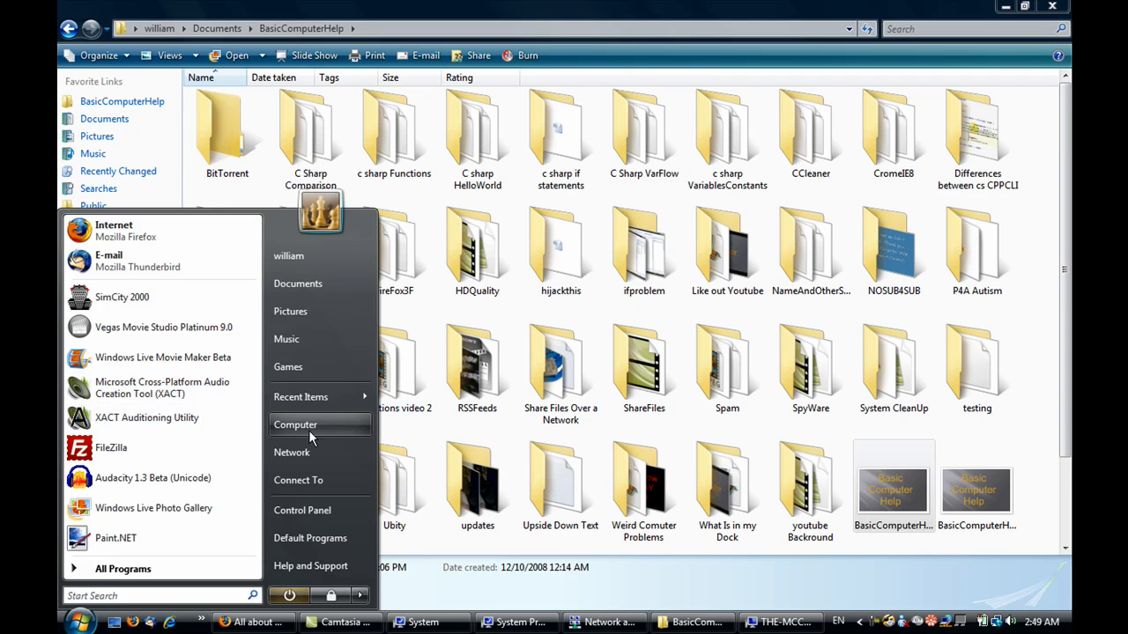
mouse_move(295, 424)
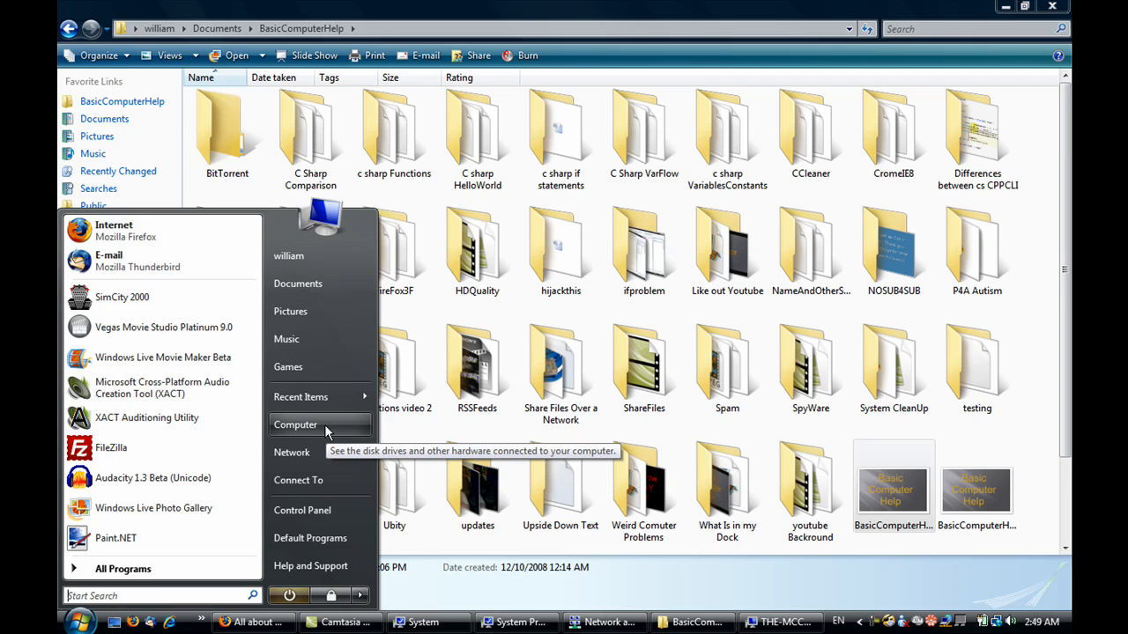
right_click(295, 424)
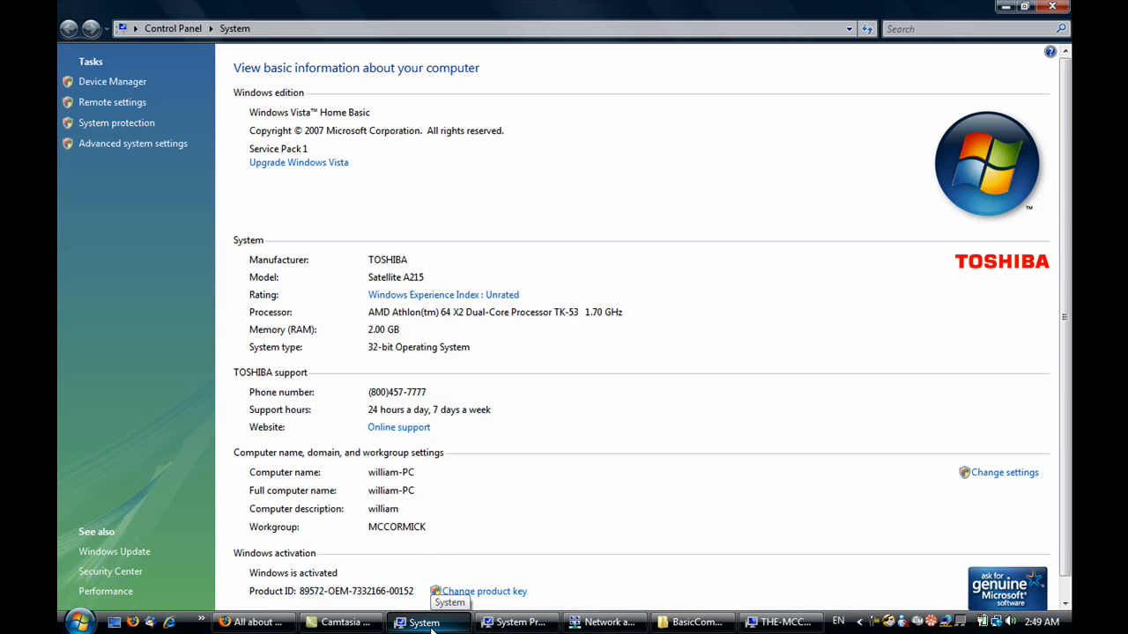
mouse_move(482, 409)
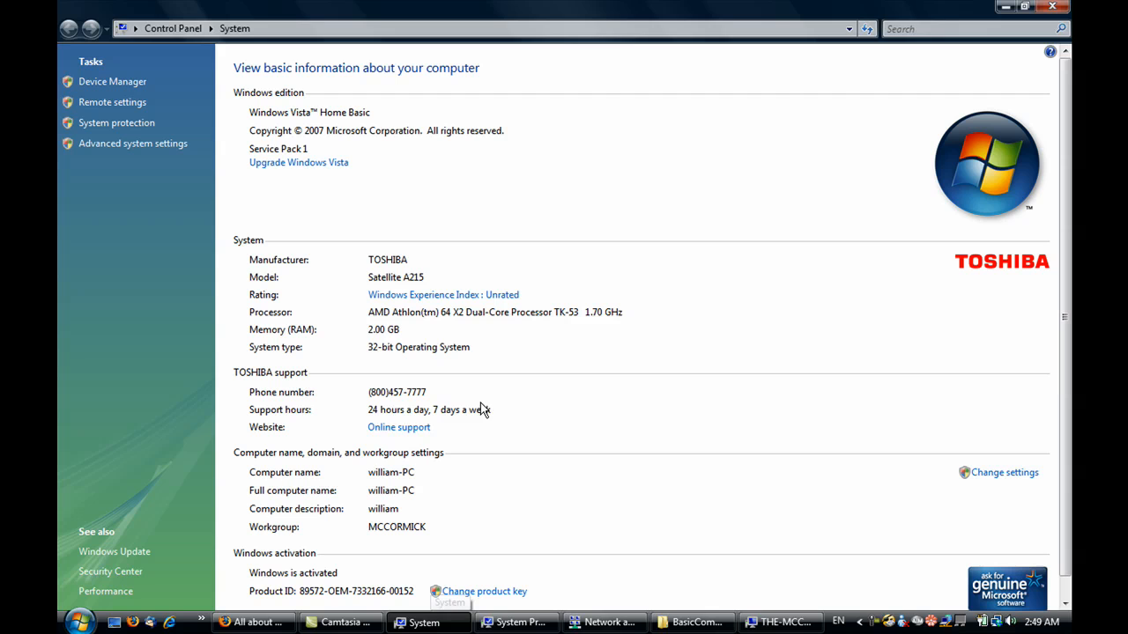
mouse_move(546, 481)
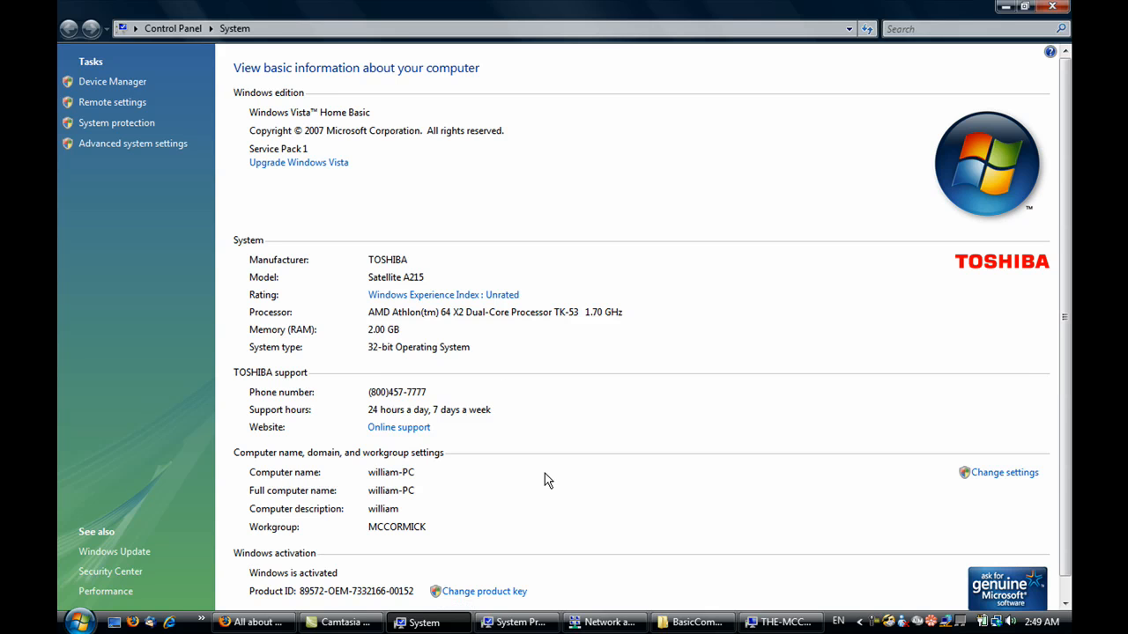
mouse_move(361, 460)
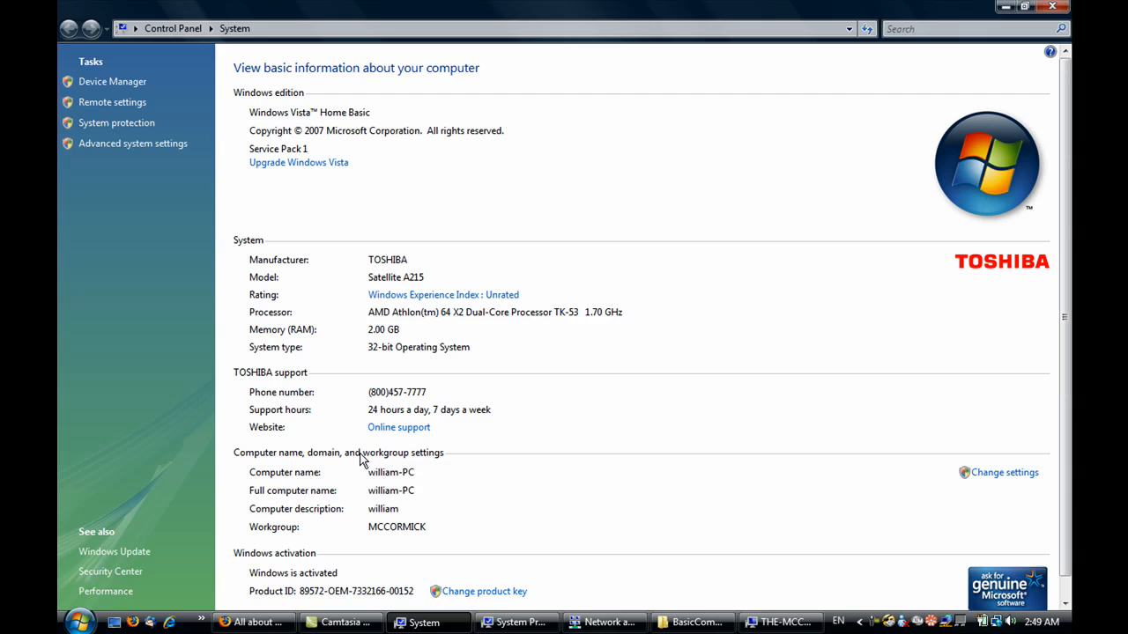
mouse_move(287, 462)
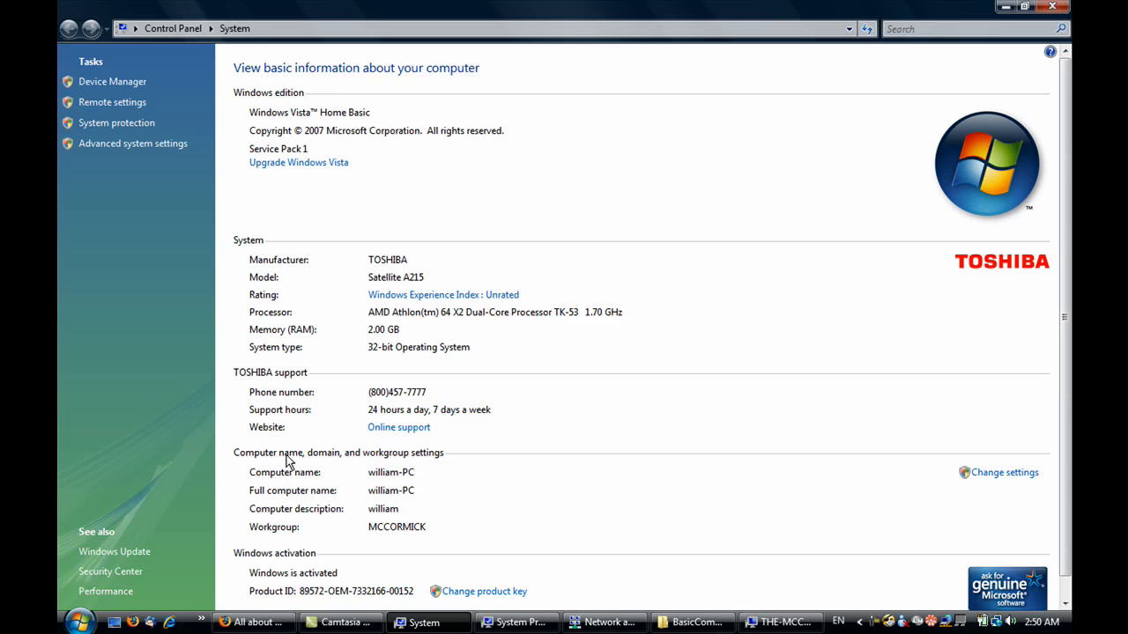
mouse_move(516, 458)
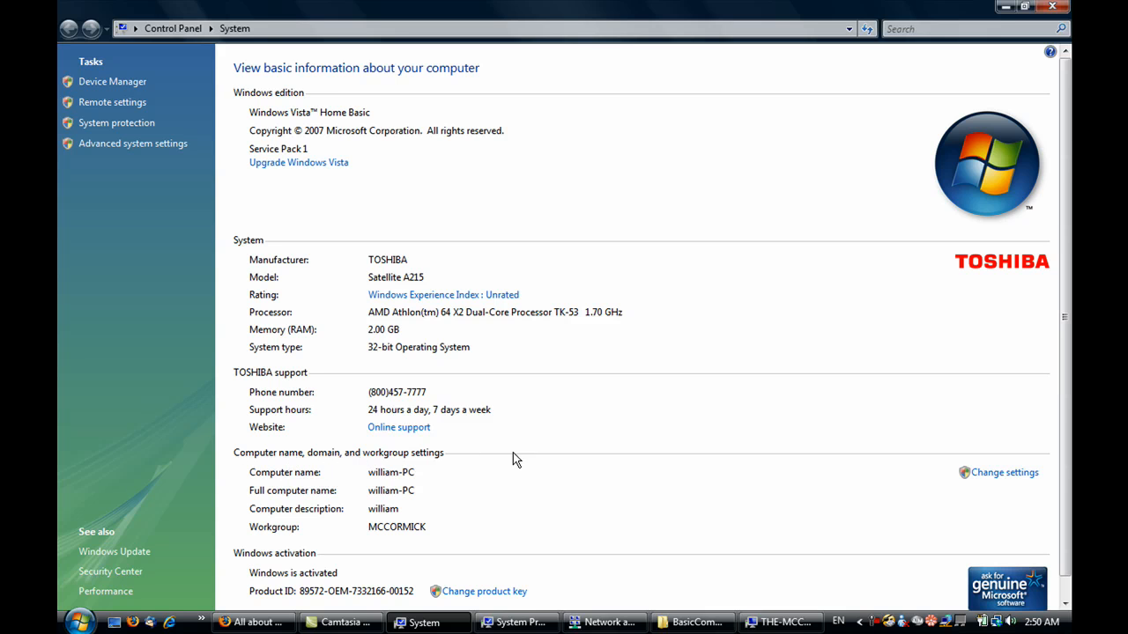
mouse_move(441, 546)
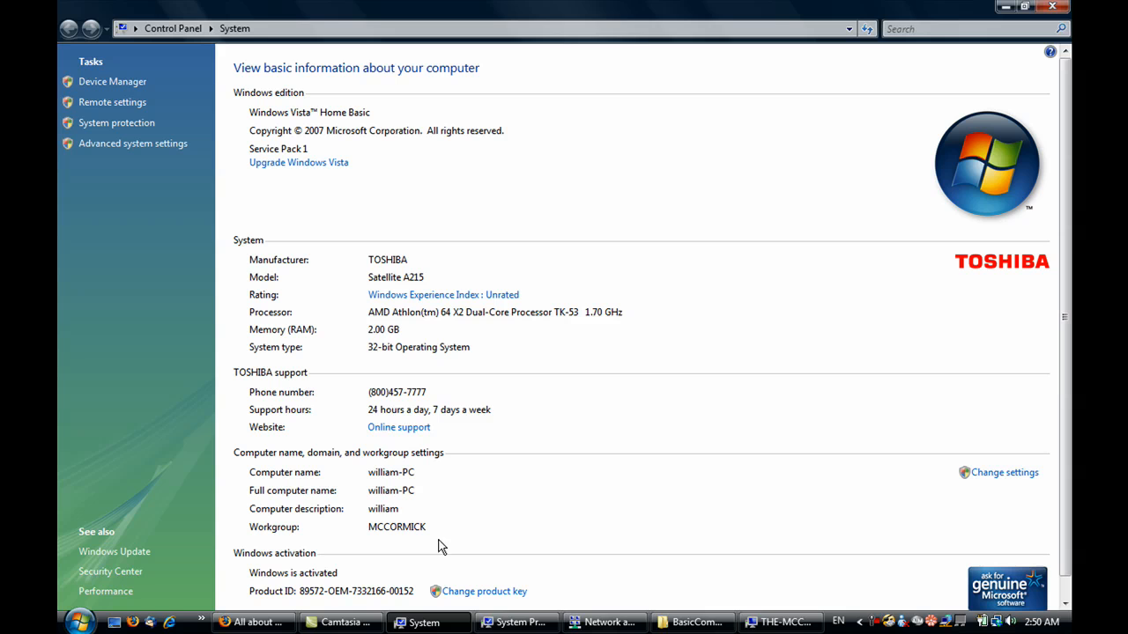
mouse_move(1005, 472)
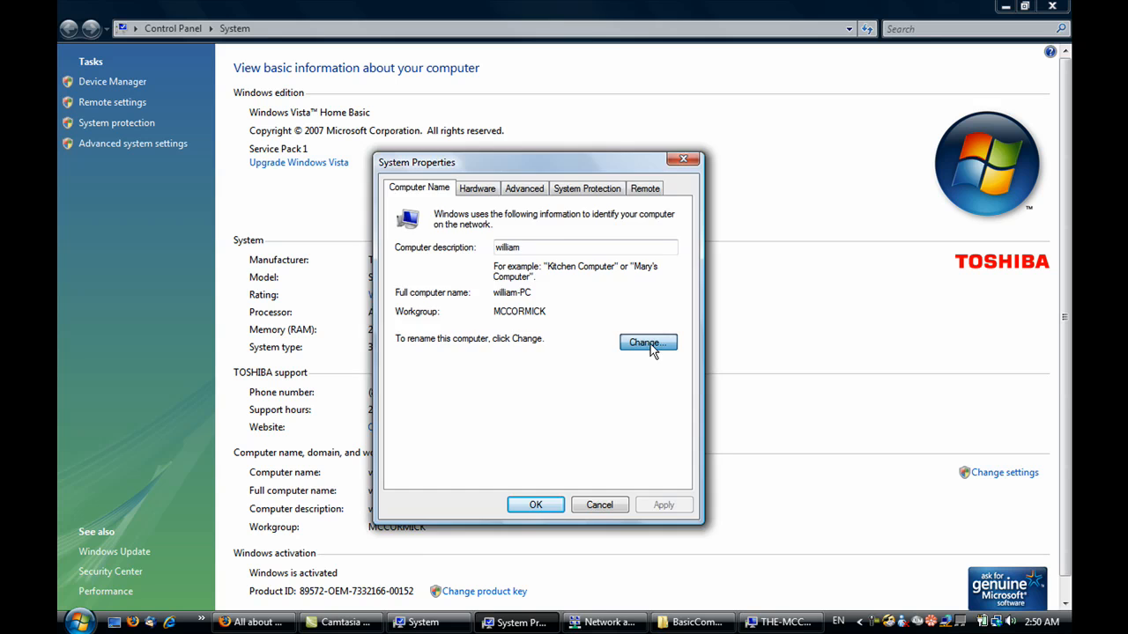
left_click(648, 343)
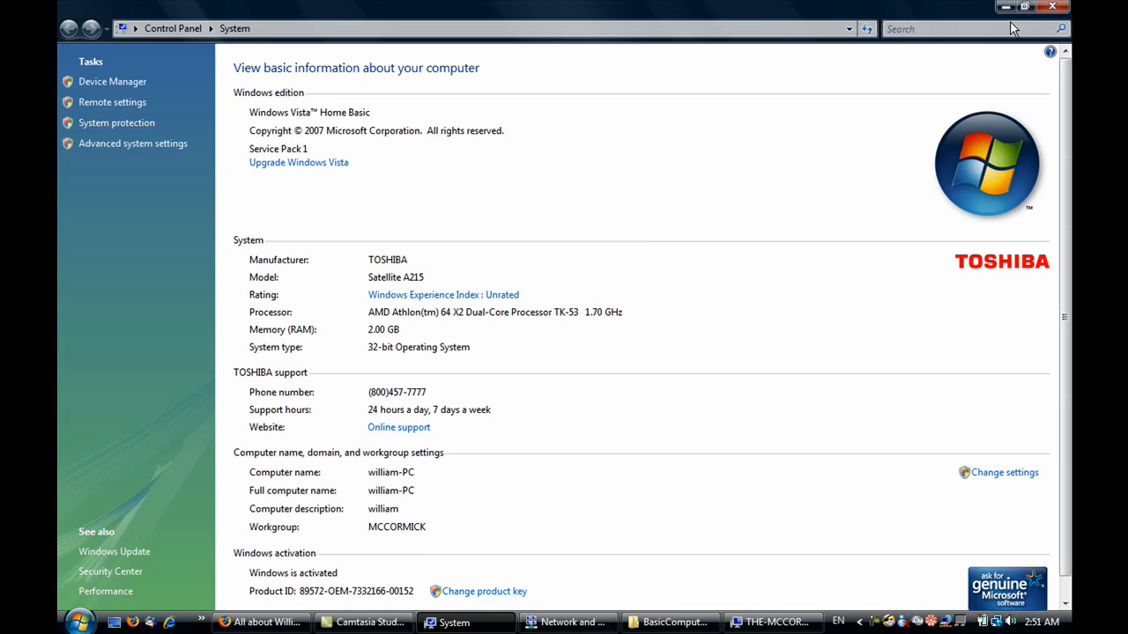
- Switch from the BasicComputerHelp folder to the Network and Sharing Center window
left_click(669, 622)
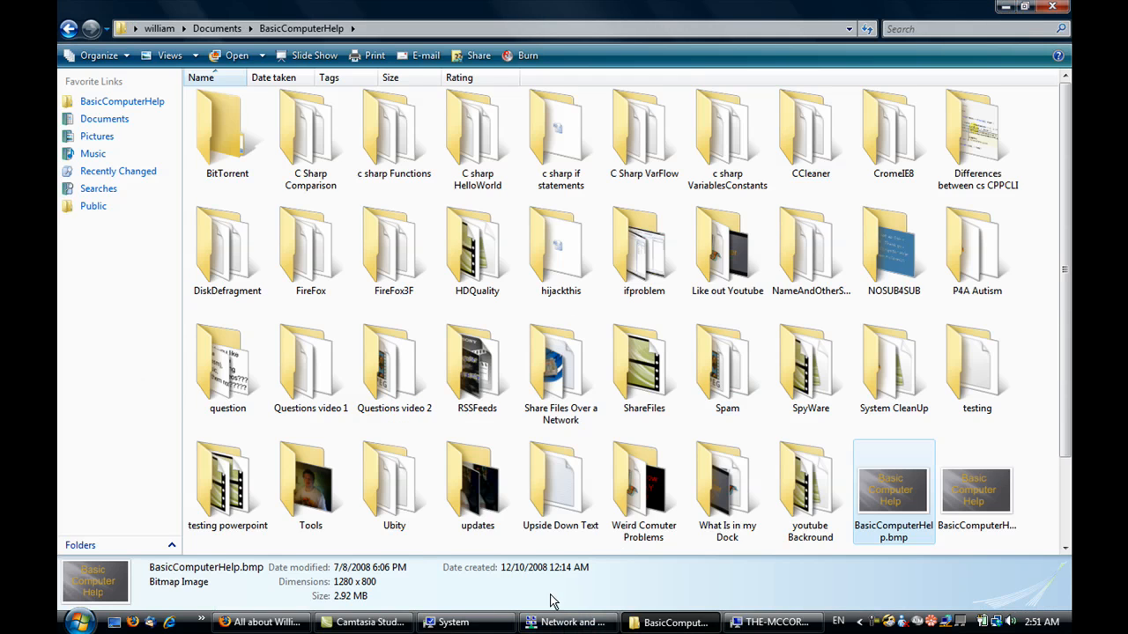
mouse_move(549, 595)
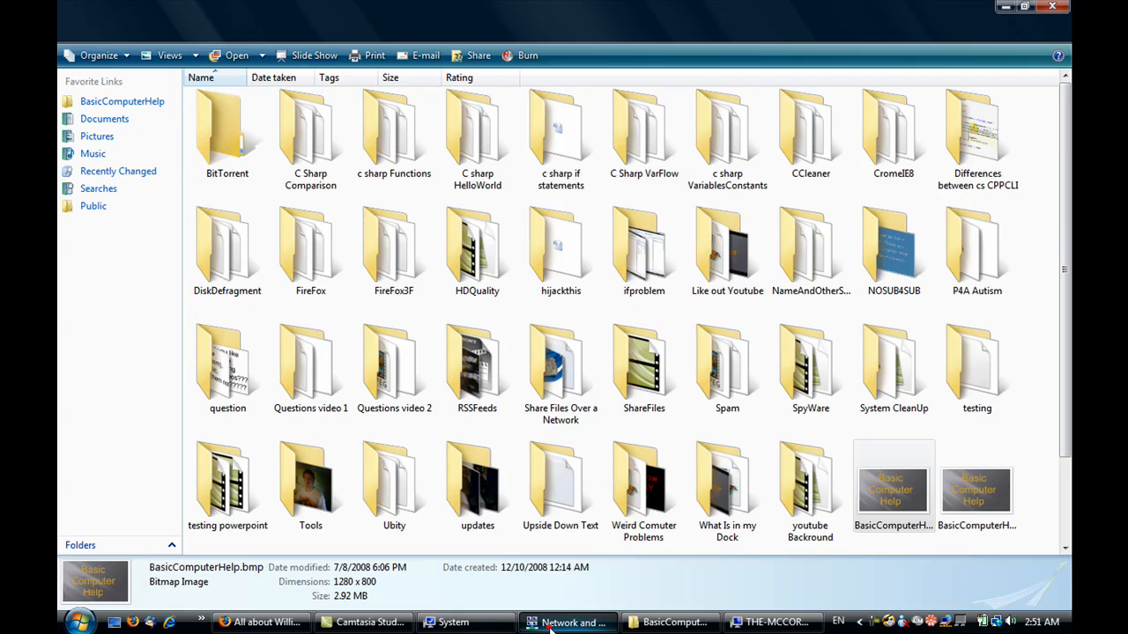
left_click(569, 622)
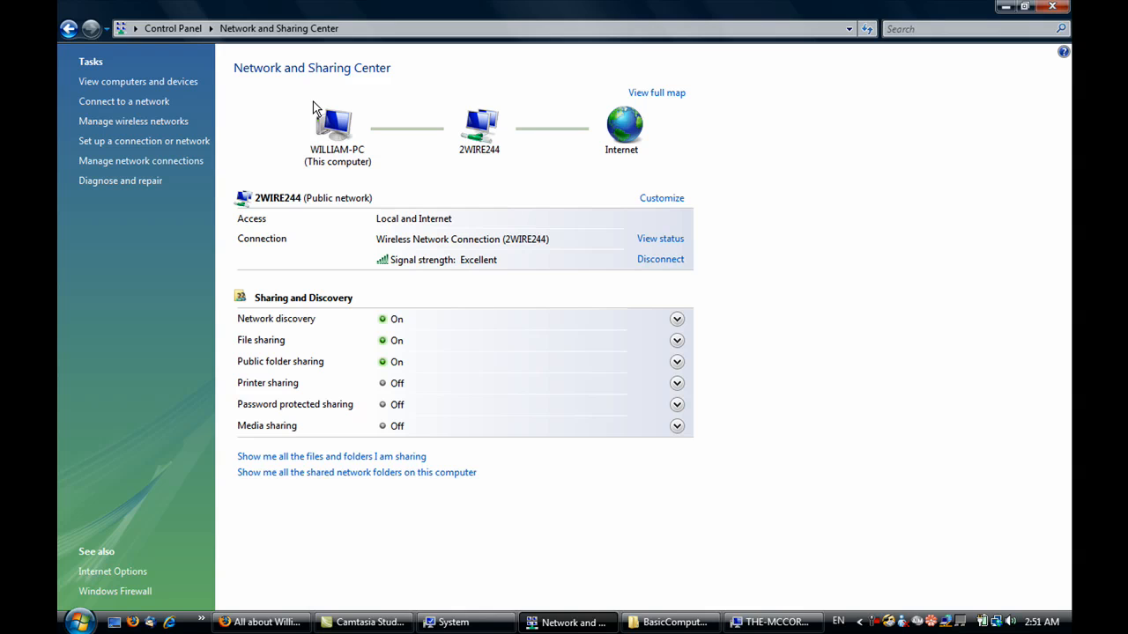
mouse_move(571, 329)
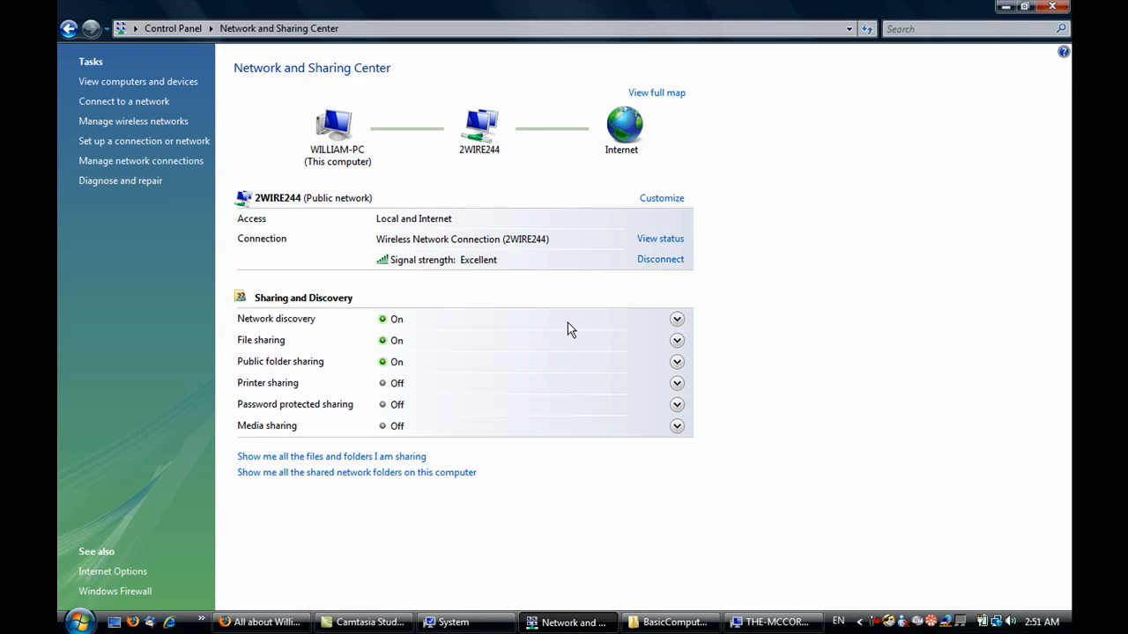
mouse_move(465, 316)
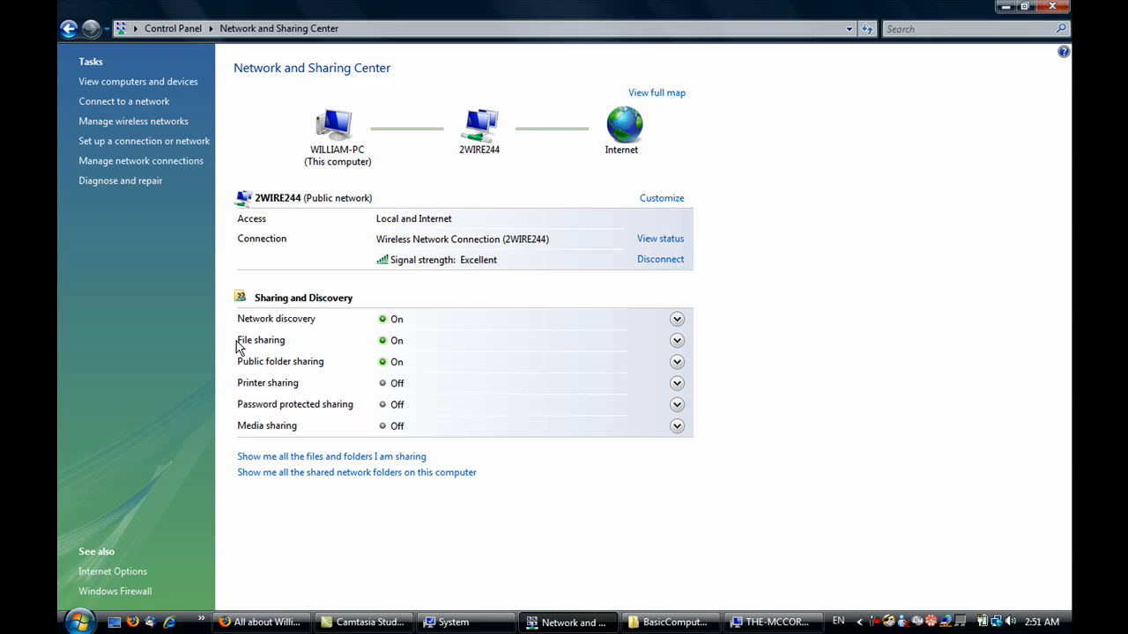
mouse_move(390, 343)
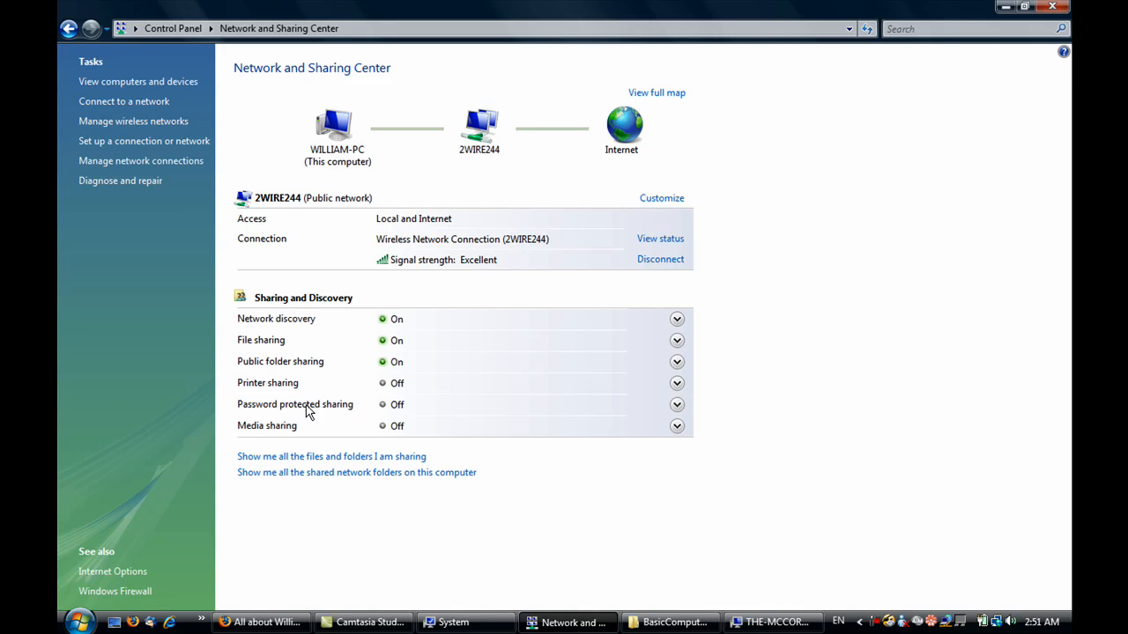
mouse_move(529, 359)
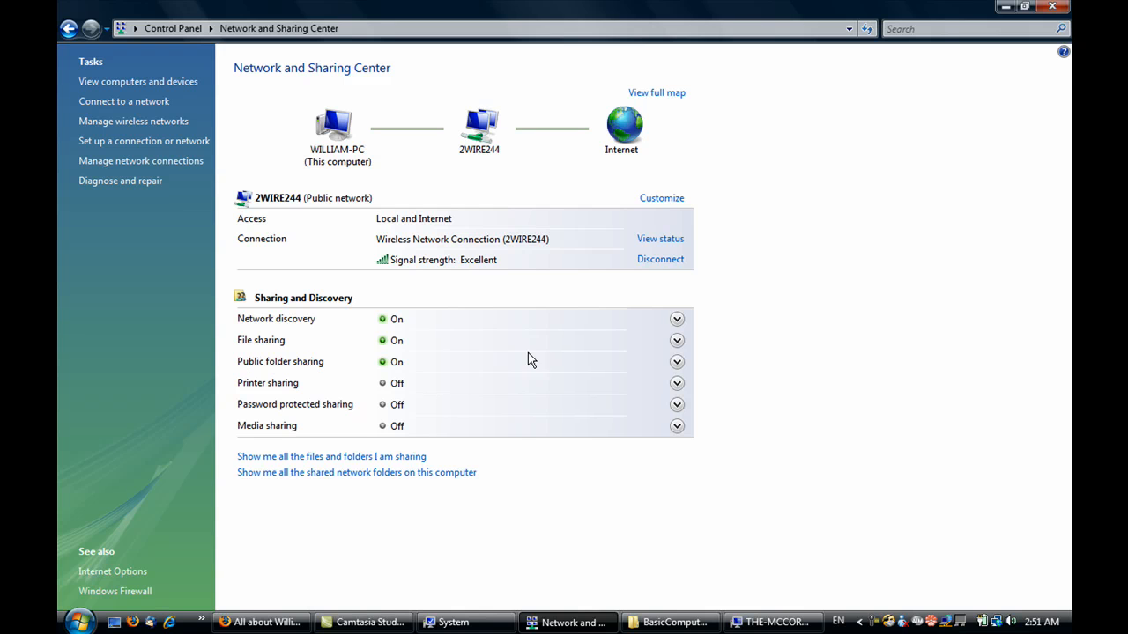
- Expand Public folder sharing to review its open, change and create access option
left_click(676, 361)
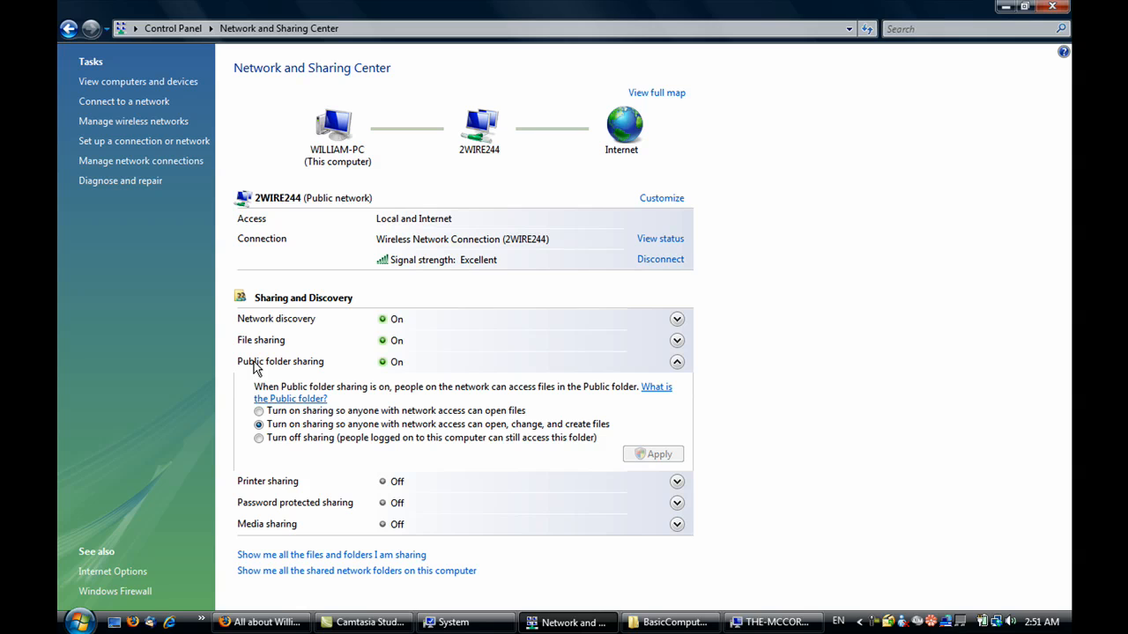
mouse_move(370, 432)
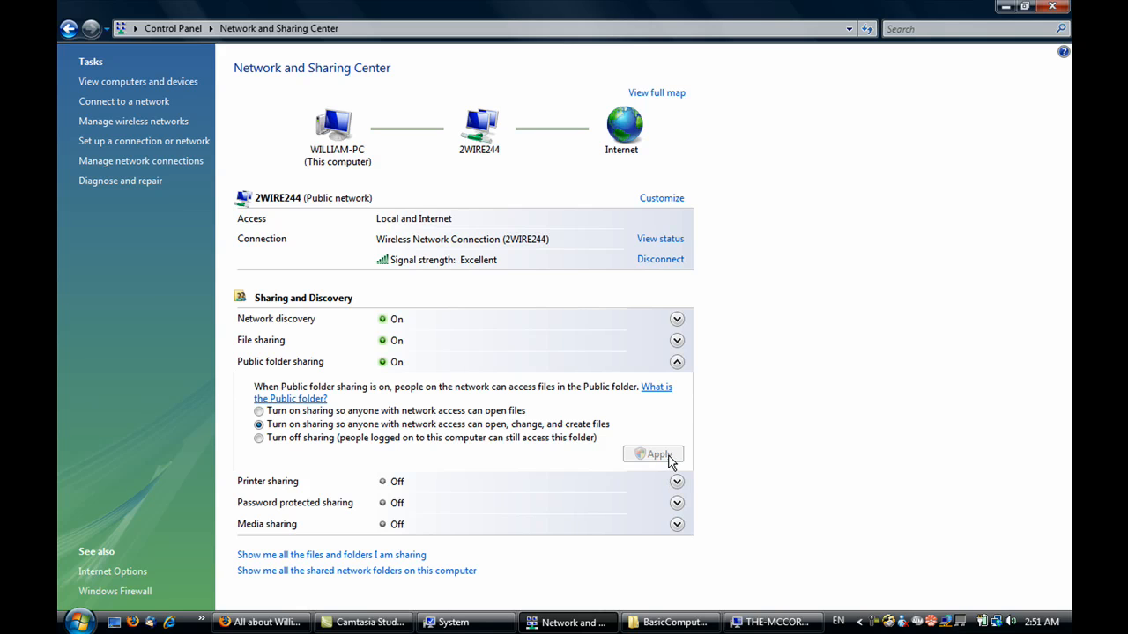
mouse_move(1052, 7)
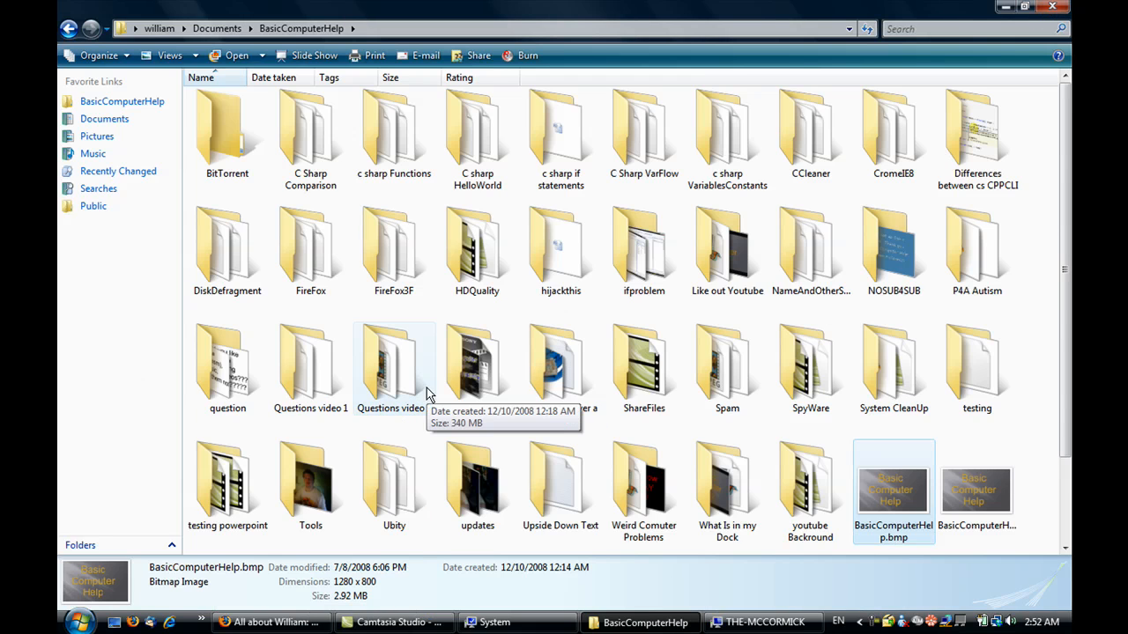
mouse_move(171, 438)
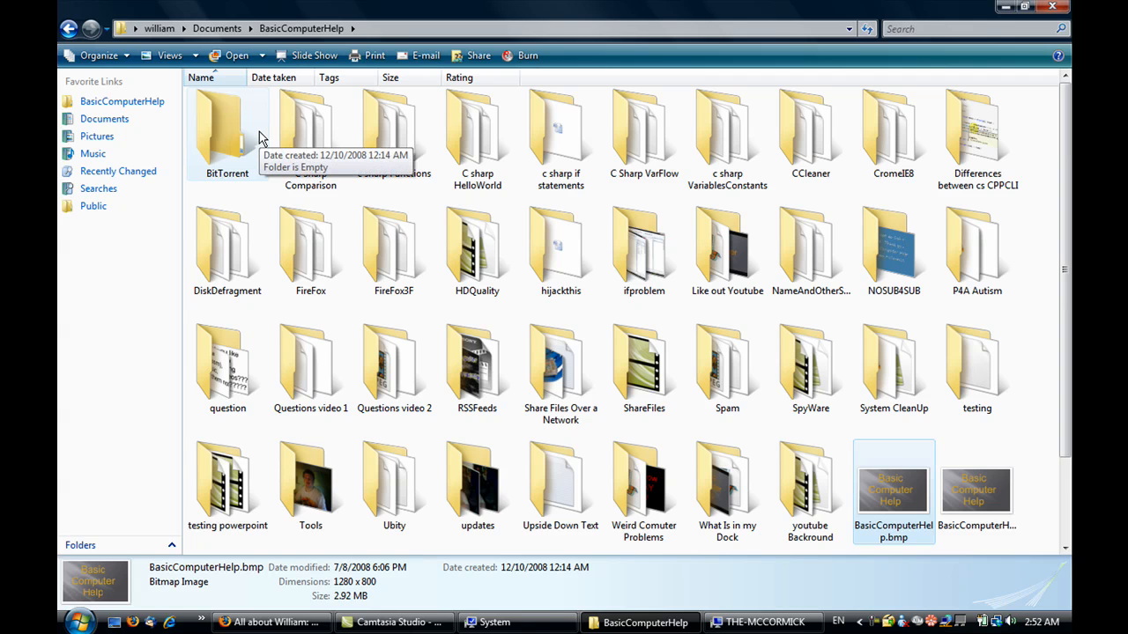
- Open the BitTorrent folder's Properties and show its Sharing tab
right_click(228, 132)
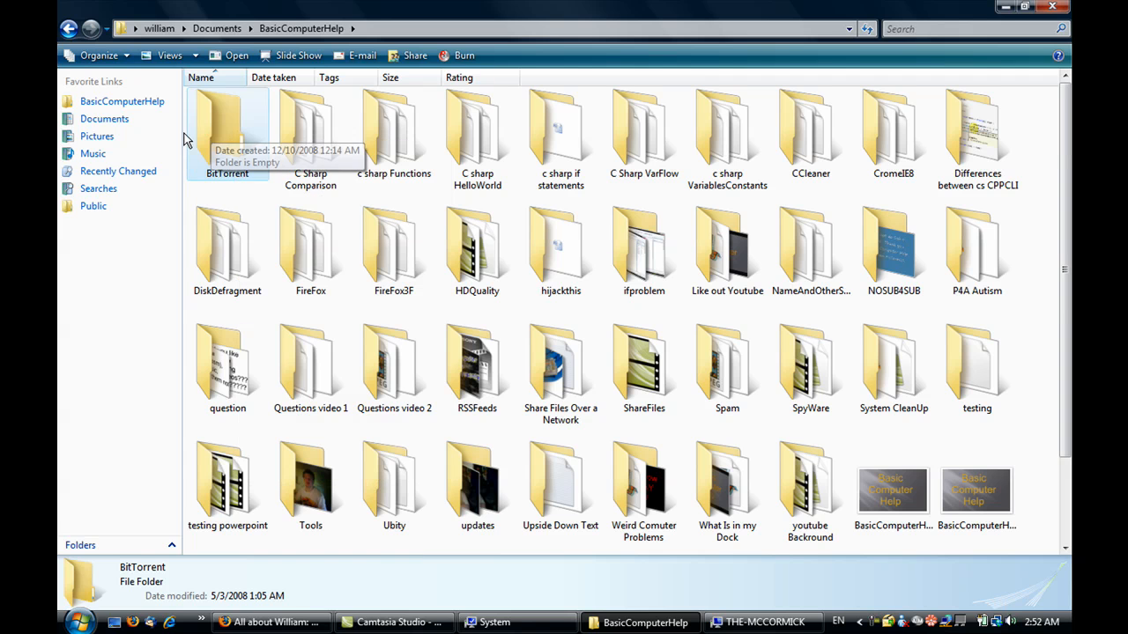
right_click(227, 132)
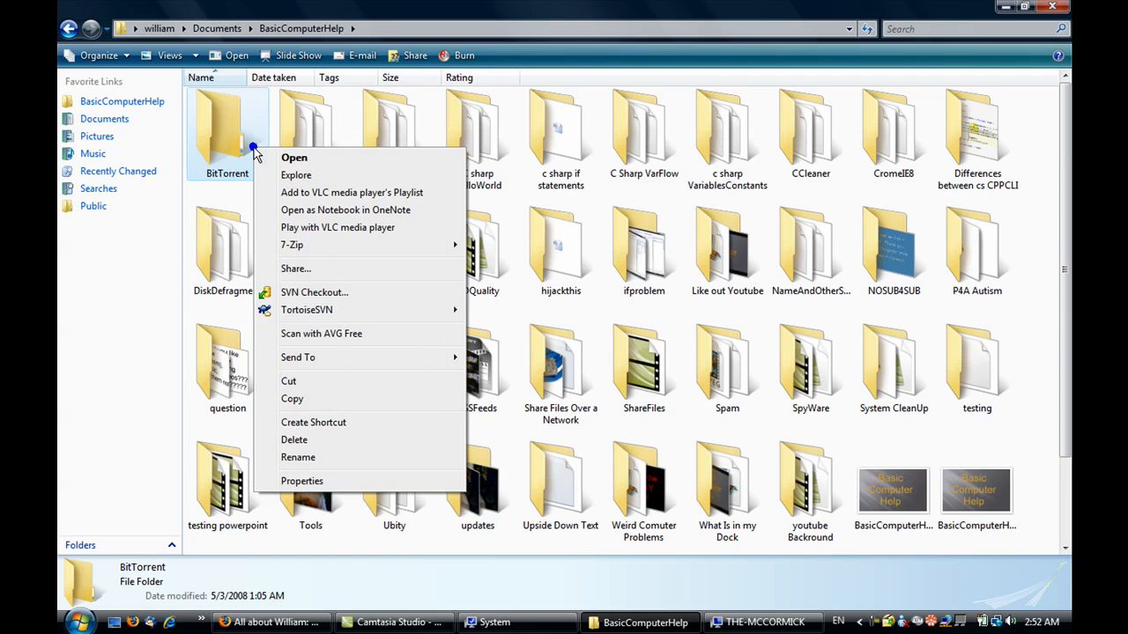
mouse_move(301, 481)
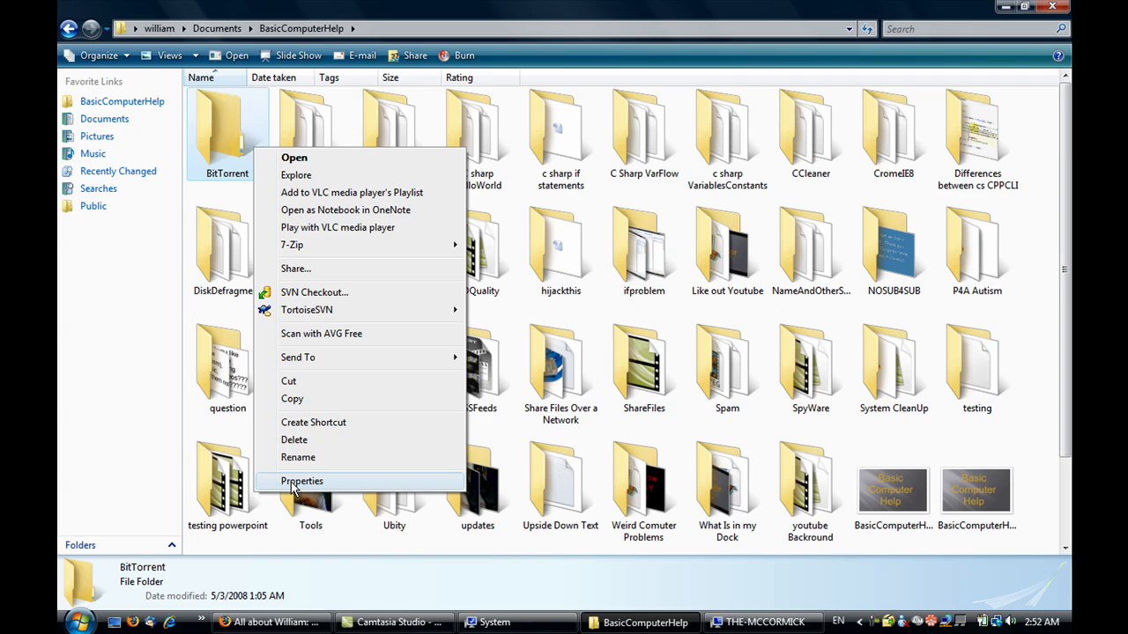
left_click(301, 481)
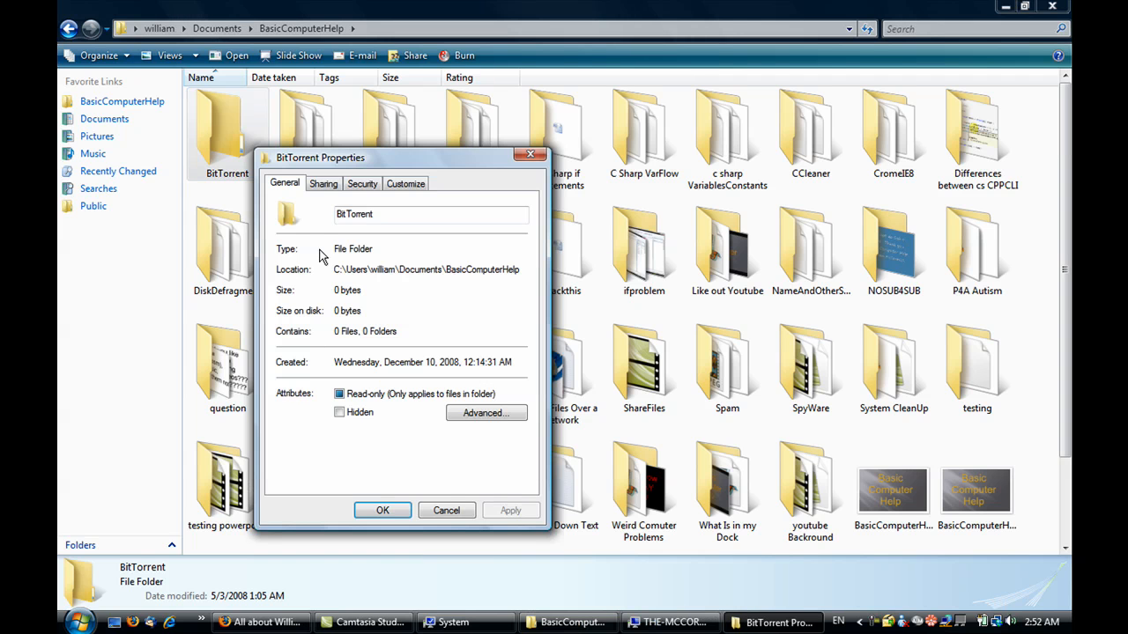
mouse_move(308, 252)
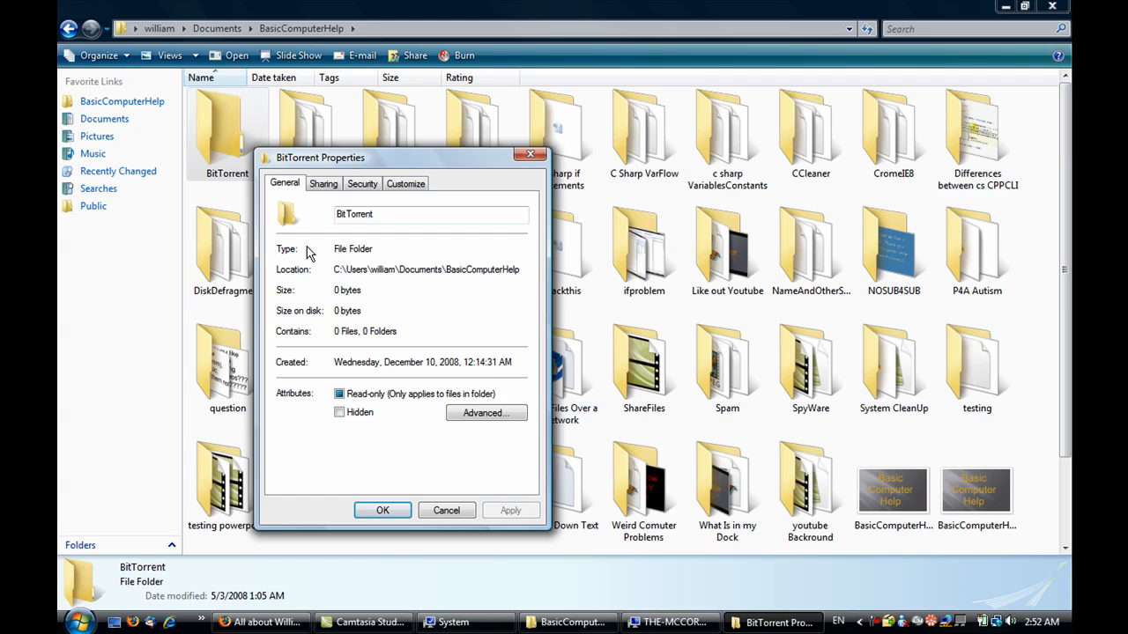
mouse_move(317, 207)
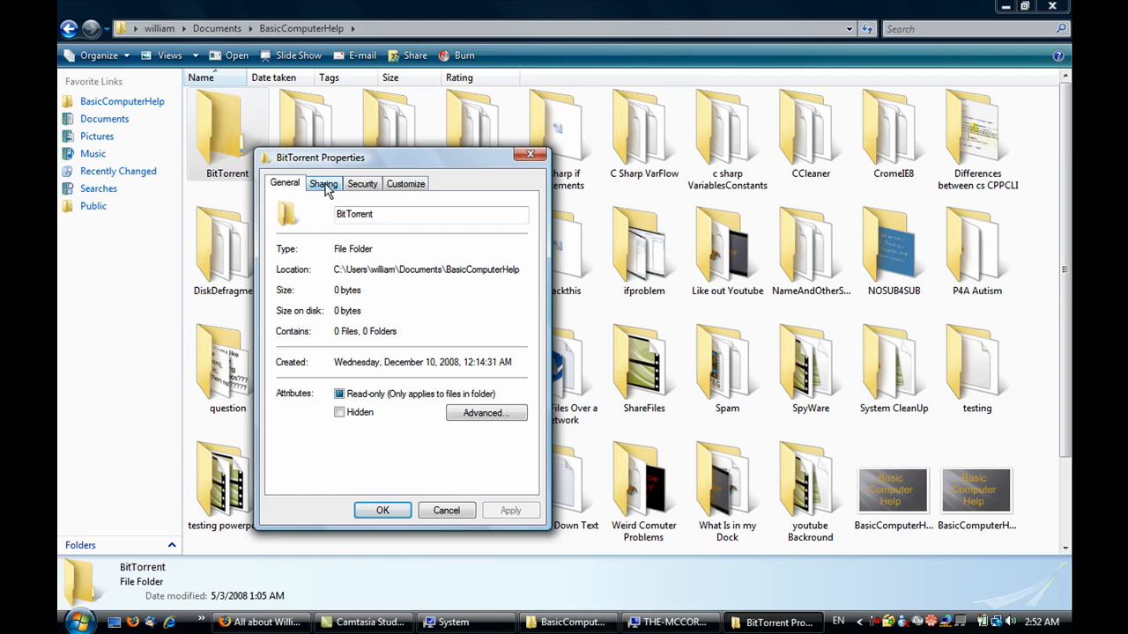
left_click(323, 183)
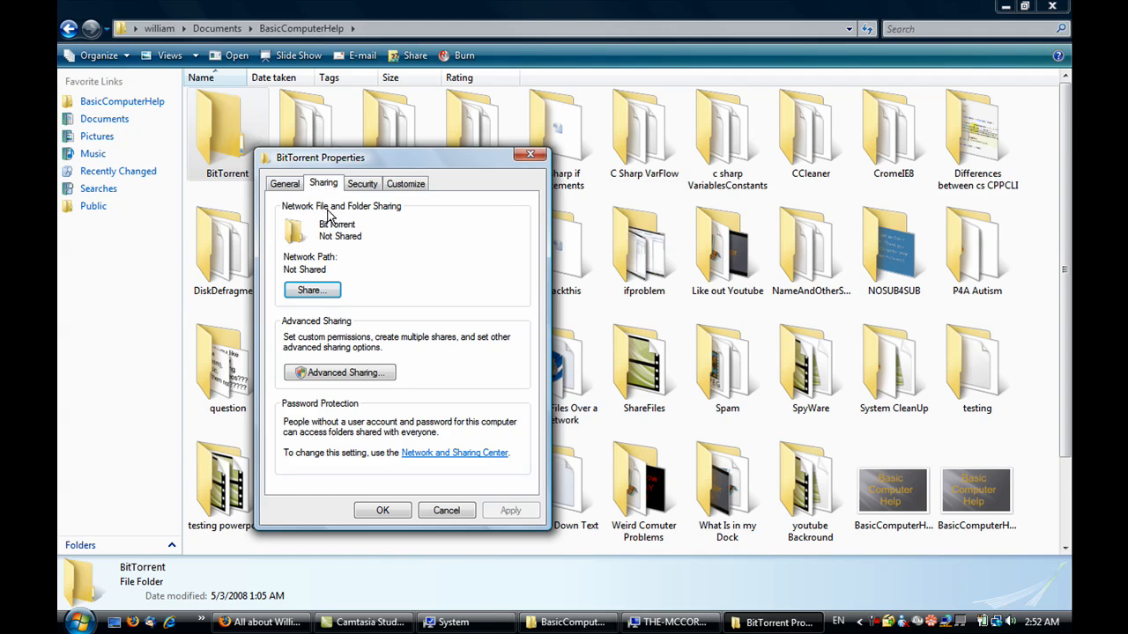
mouse_move(314, 255)
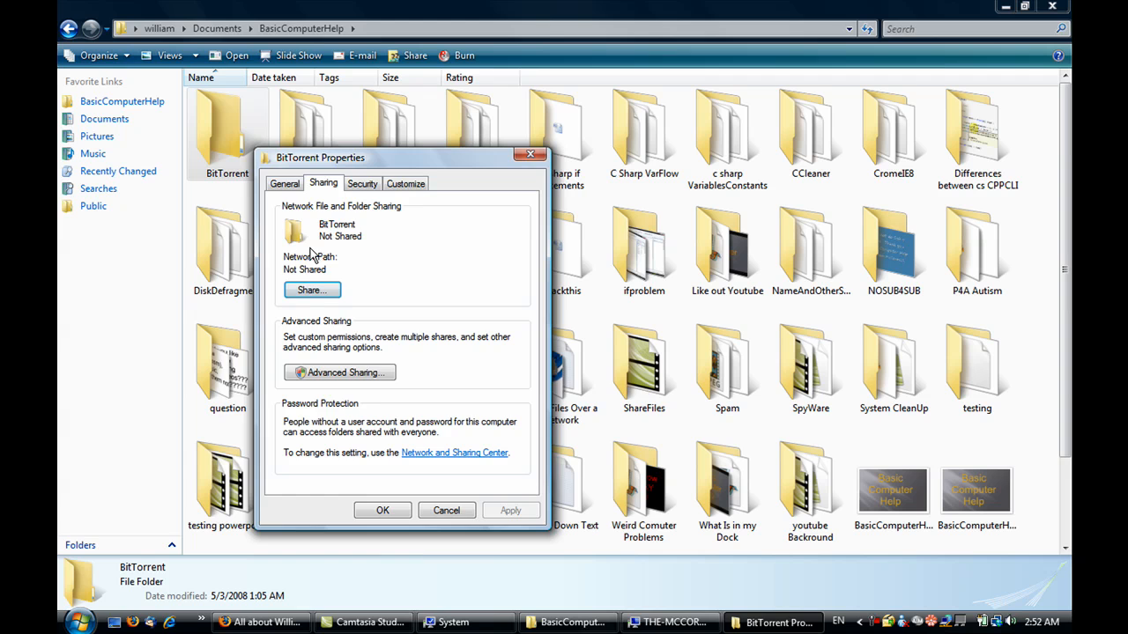
- Add the Guest account to the BitTorrent folder's File Sharing list with Reader permission
left_click(311, 290)
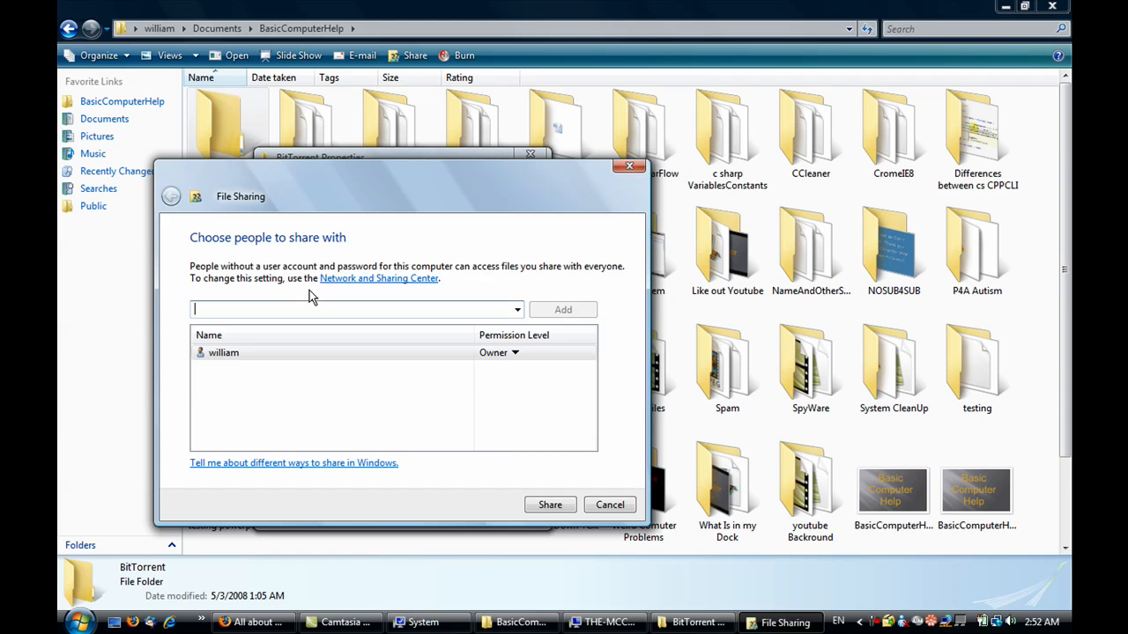
left_click(518, 309)
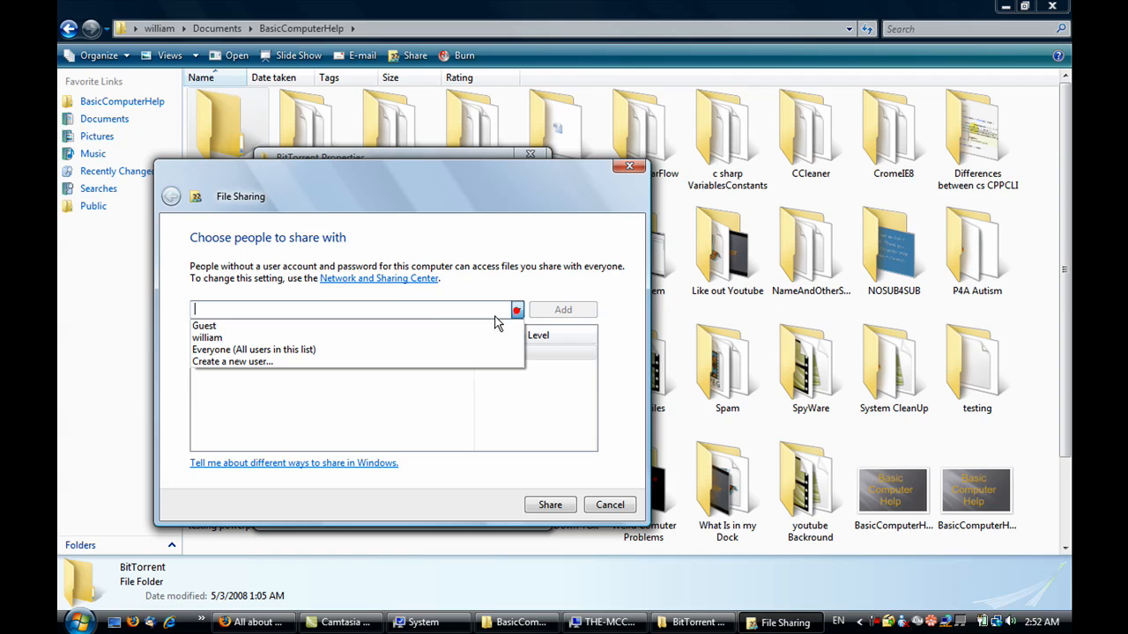
left_click(562, 310)
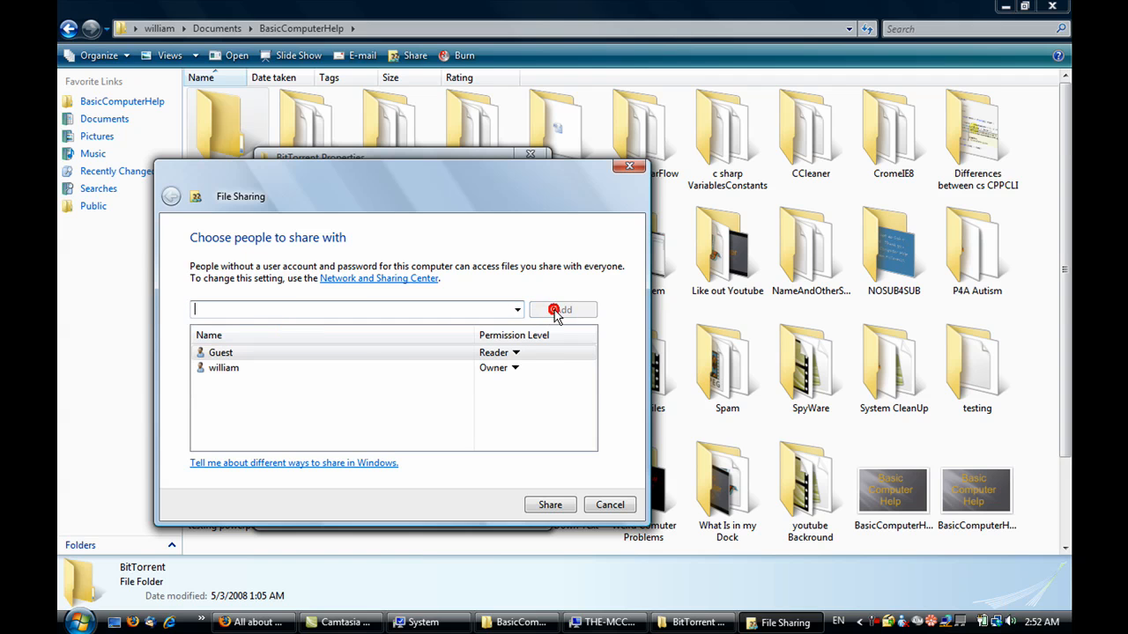
left_click(516, 352)
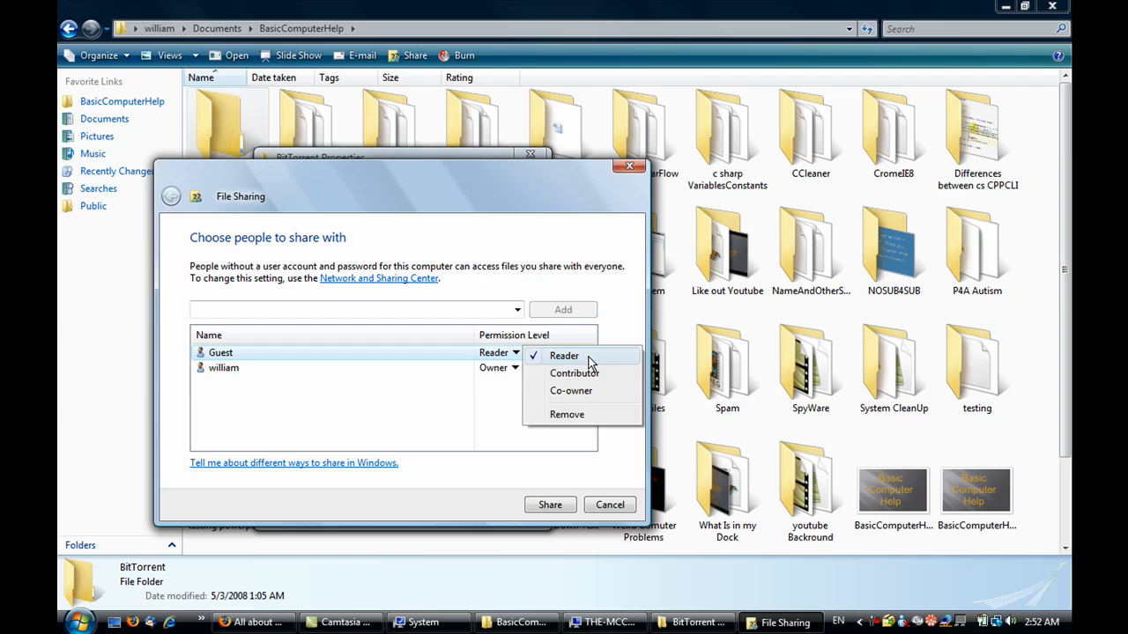
mouse_move(571, 390)
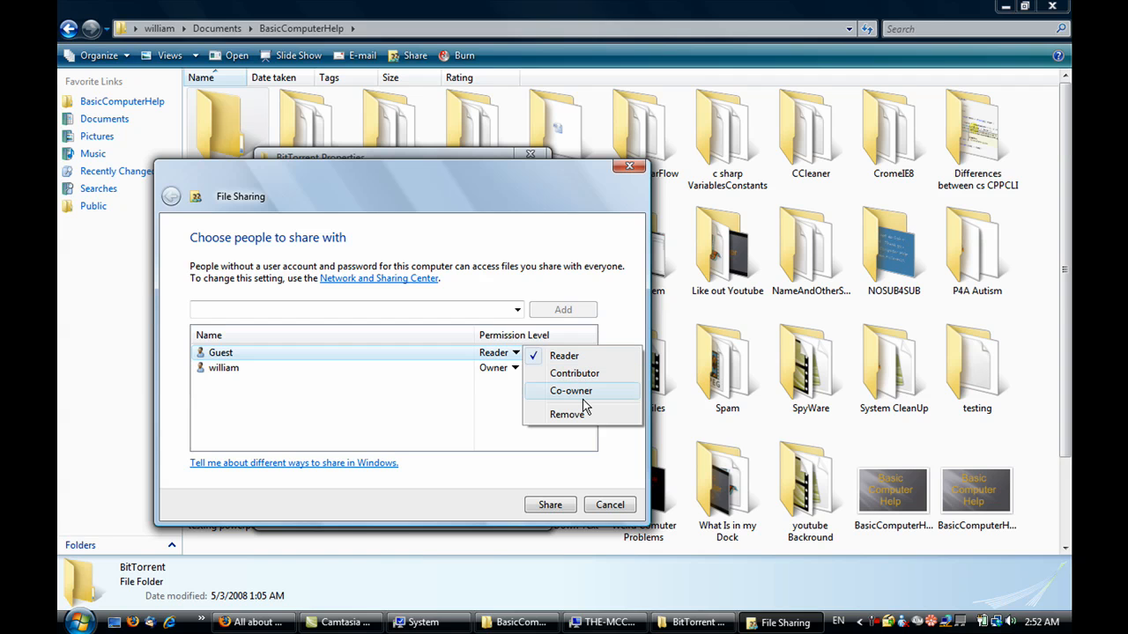
mouse_move(575, 372)
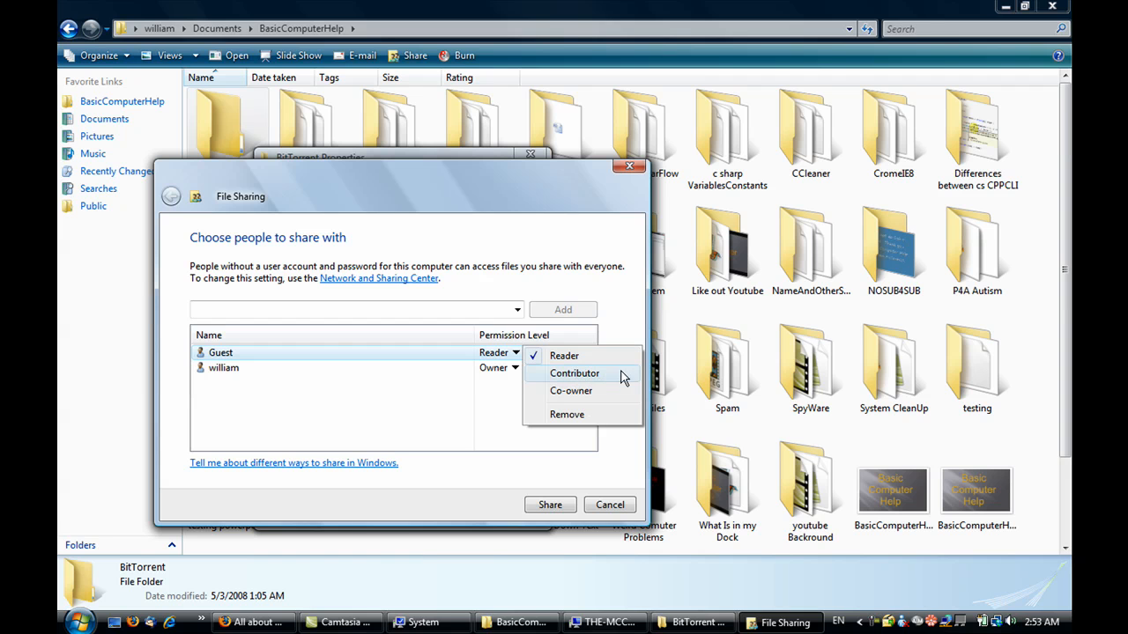
mouse_move(588, 390)
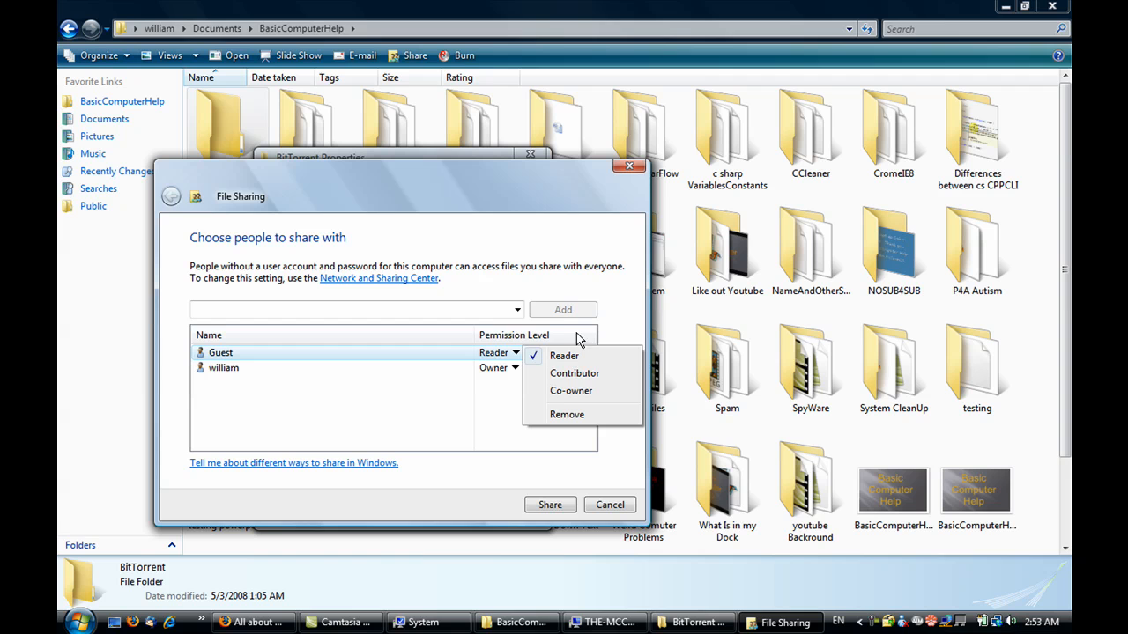
mouse_move(564, 355)
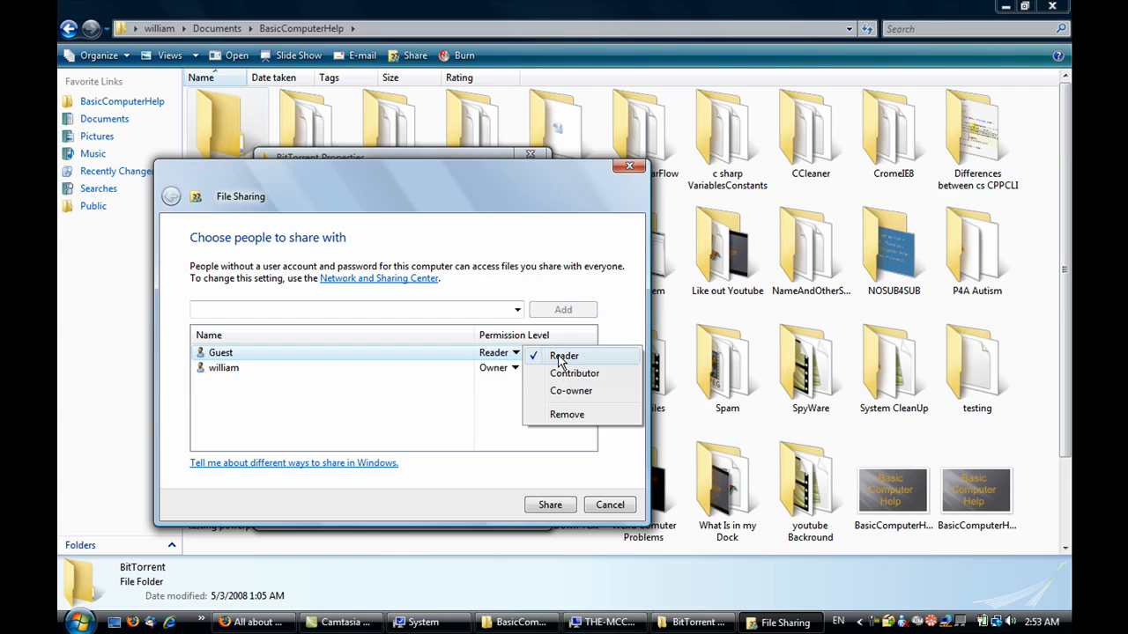
left_click(564, 355)
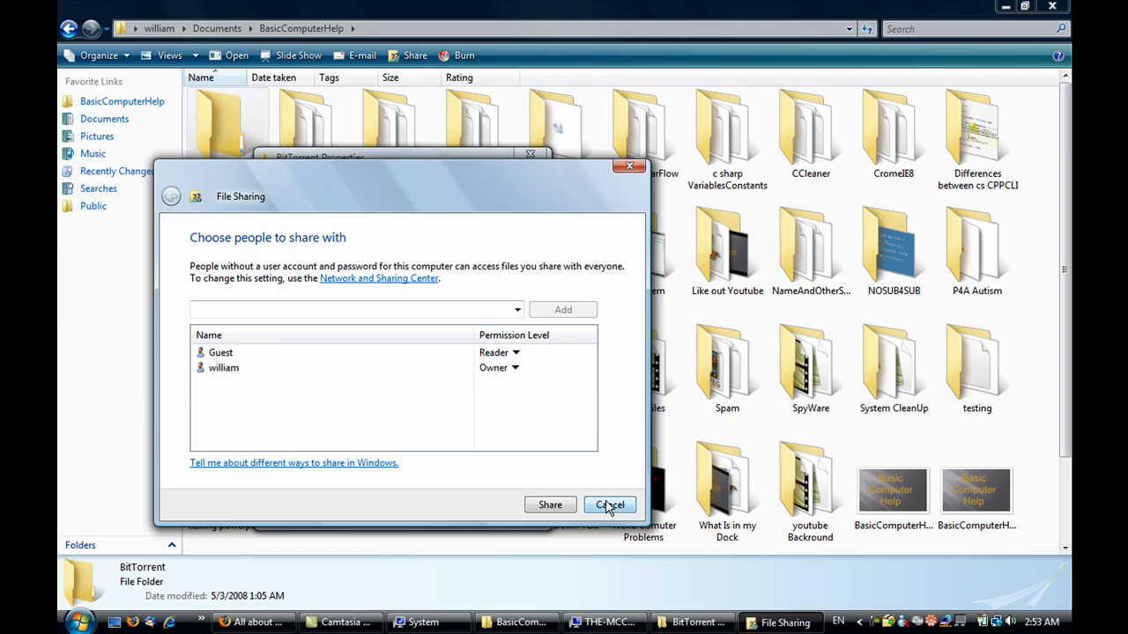
- Cancel File Sharing and close BitTorrent Properties without sharing the folder
left_click(609, 504)
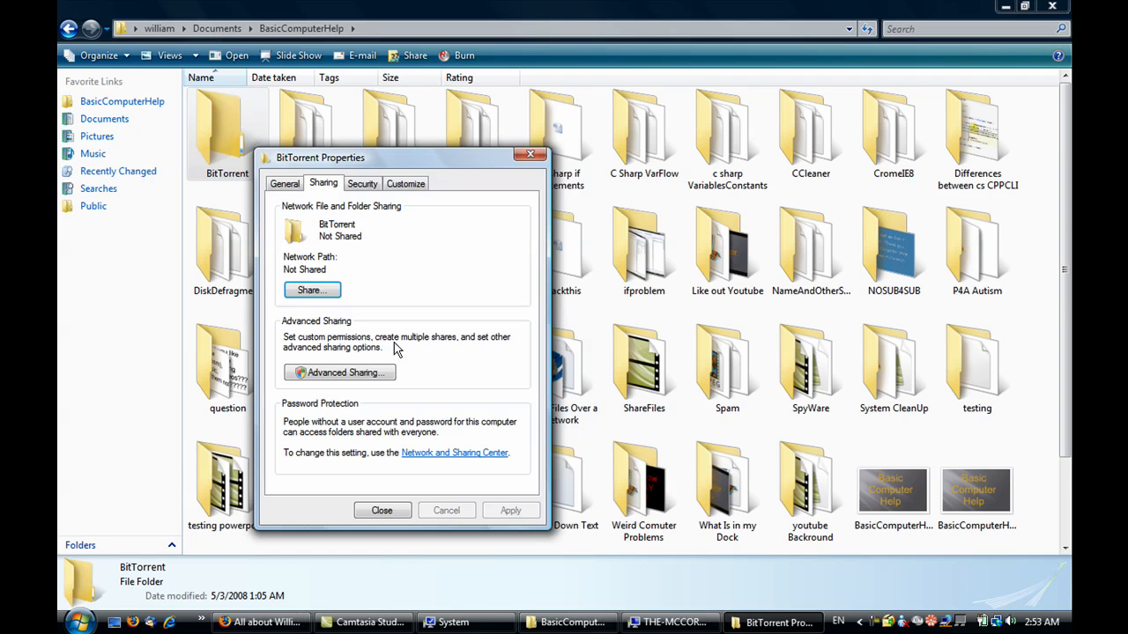
mouse_move(351, 422)
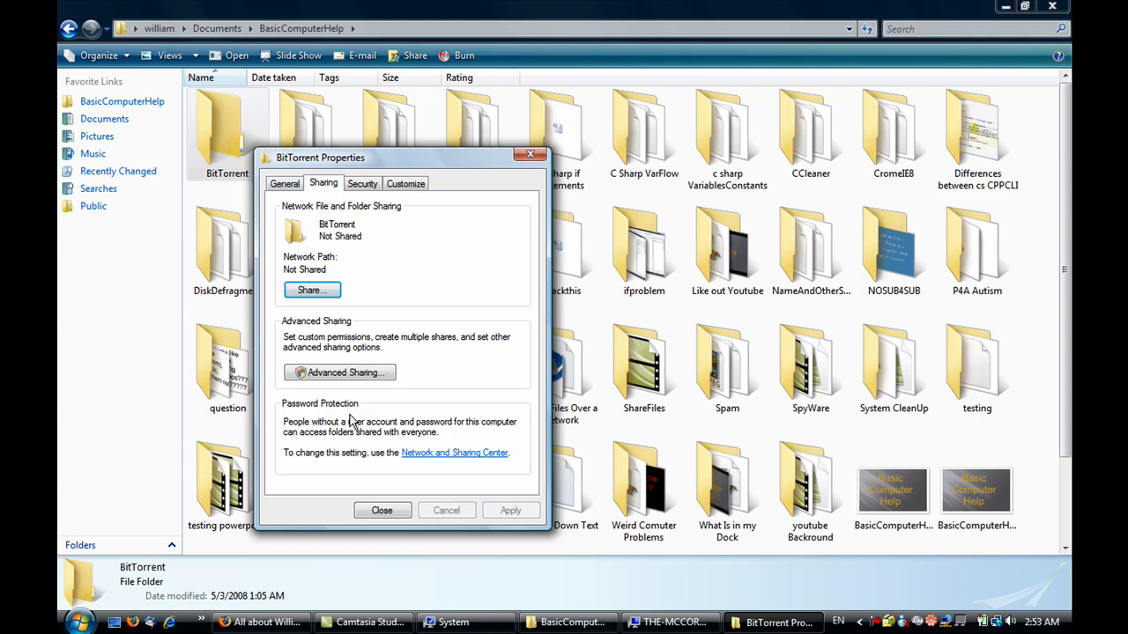
mouse_move(417, 397)
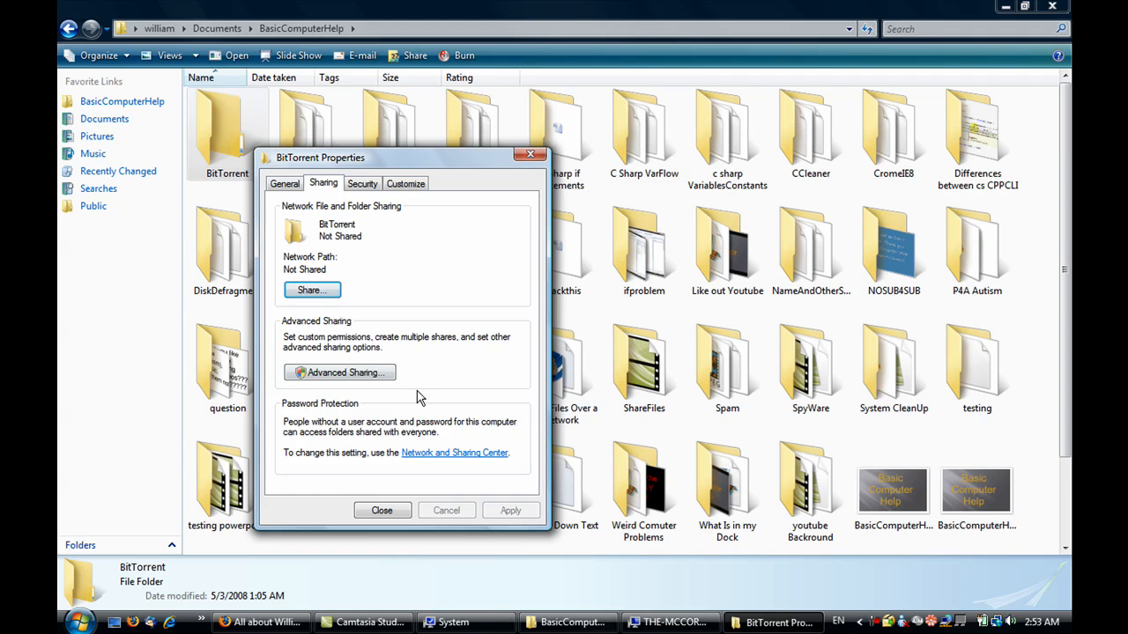
mouse_move(325, 407)
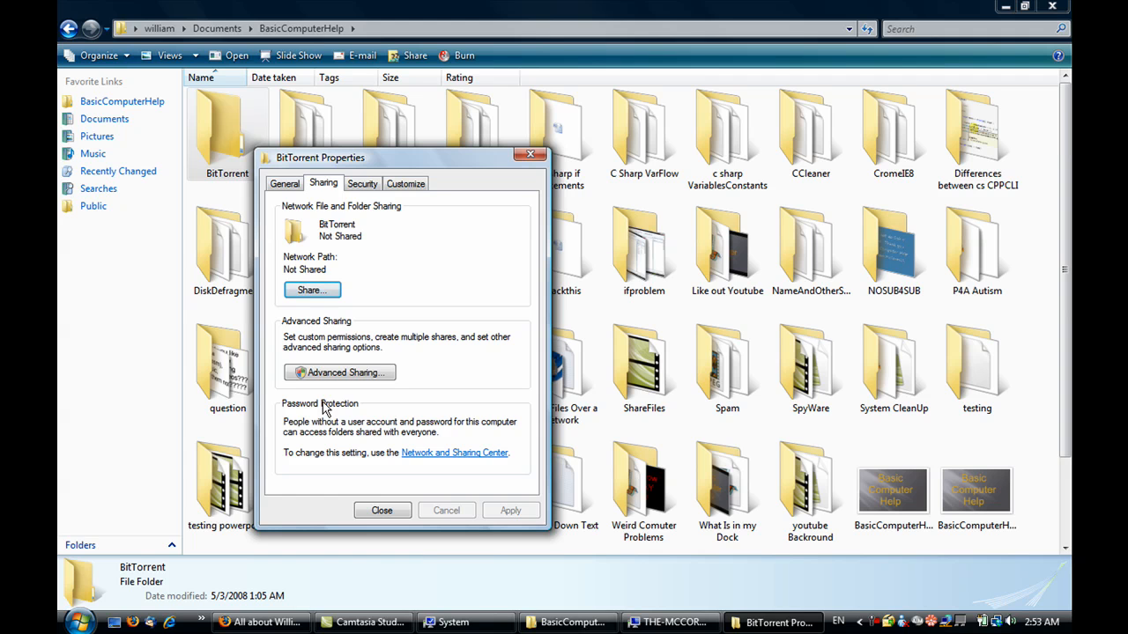
mouse_move(335, 461)
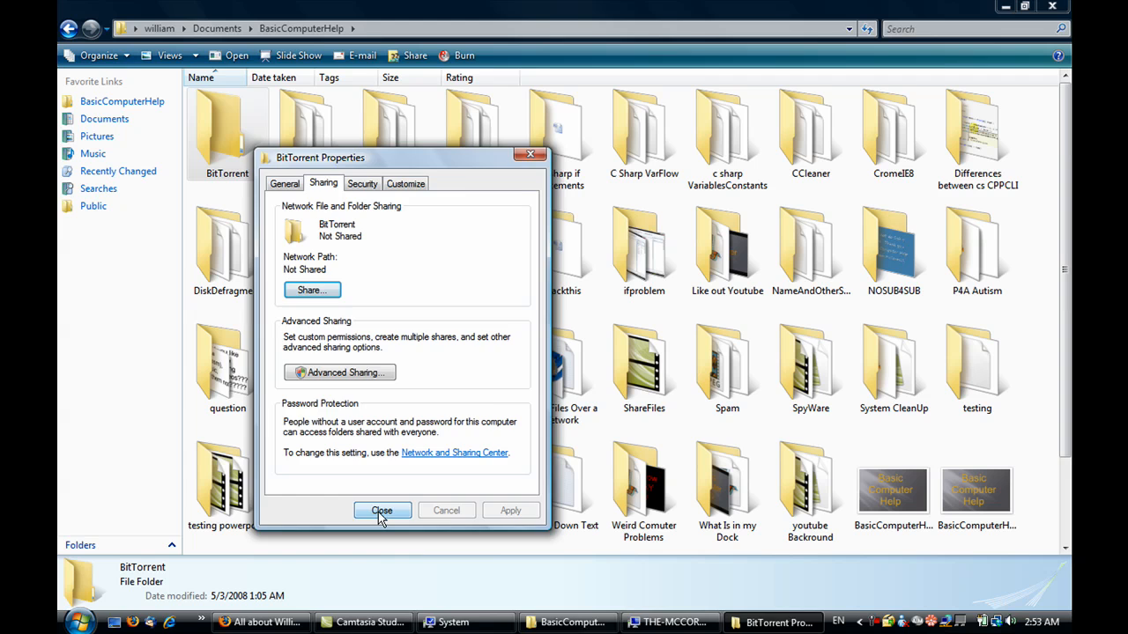
left_click(381, 511)
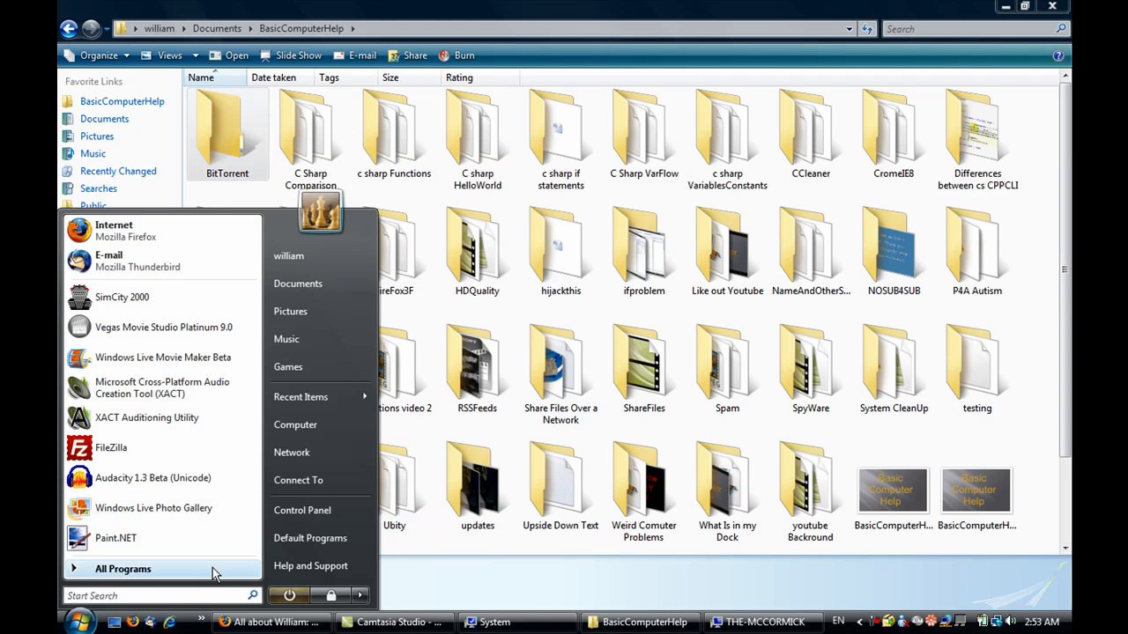
- Bring forward the Network window listing THE-MCCORMICK and WILLIAM-PC
left_click(123, 569)
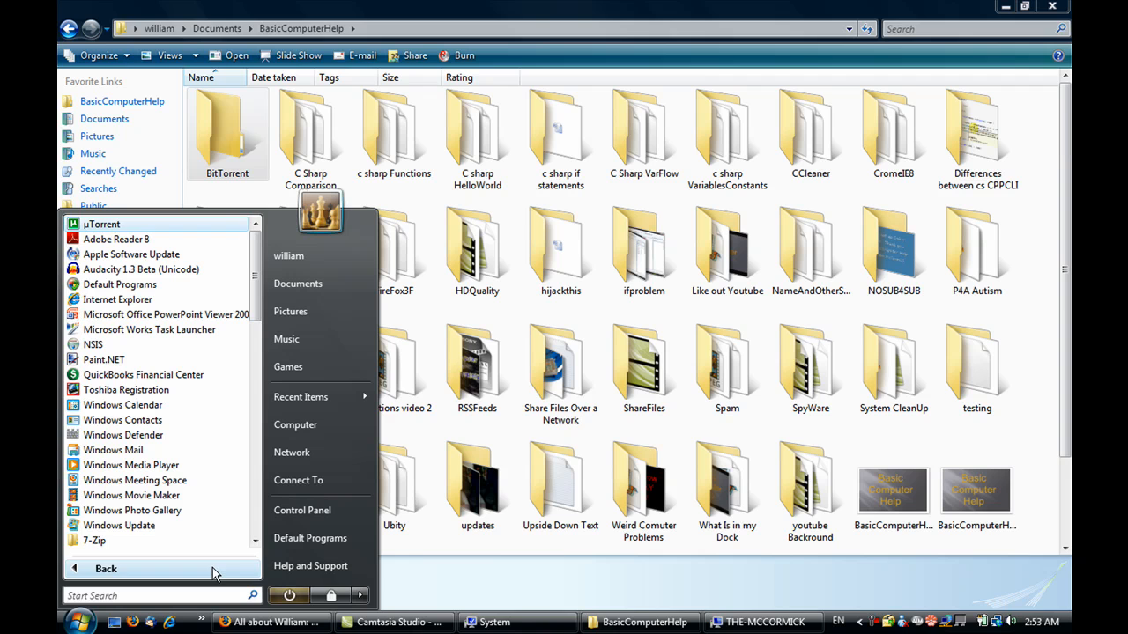
mouse_move(320, 452)
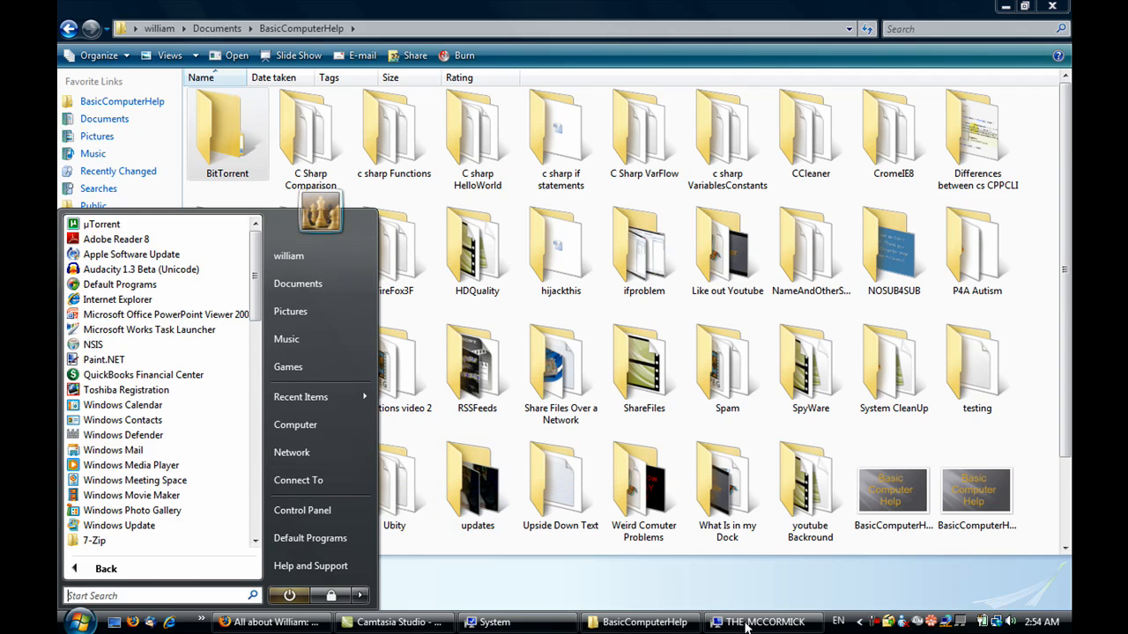
left_click(763, 622)
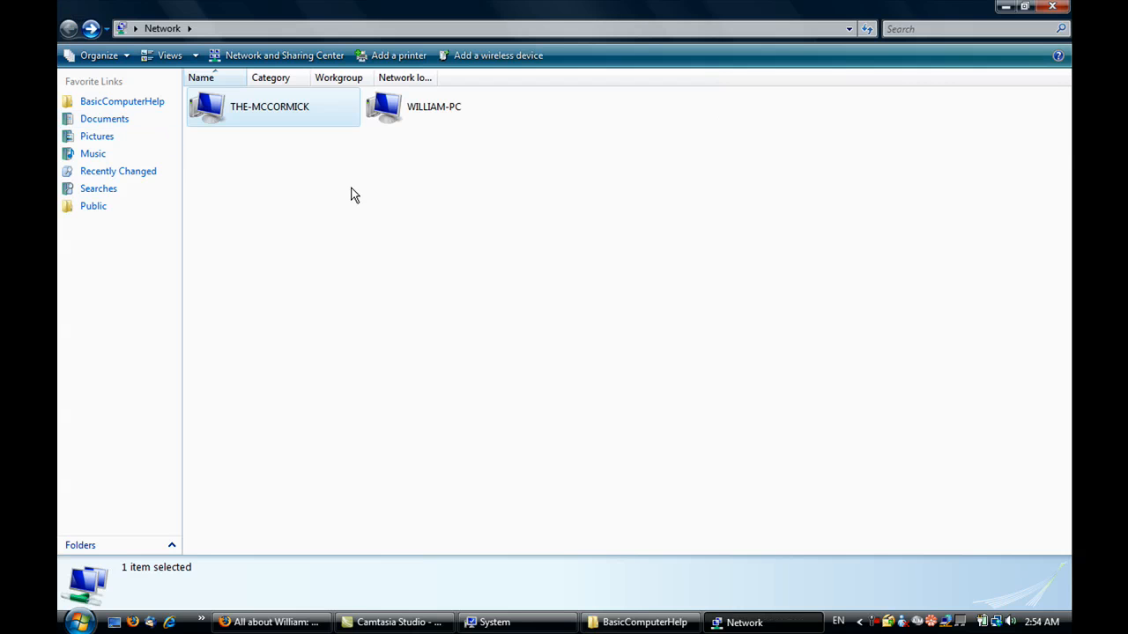
- Open THE-MCCORMICK, browse its SharedDocs and Recipe Center shares, then go back
left_click(357, 282)
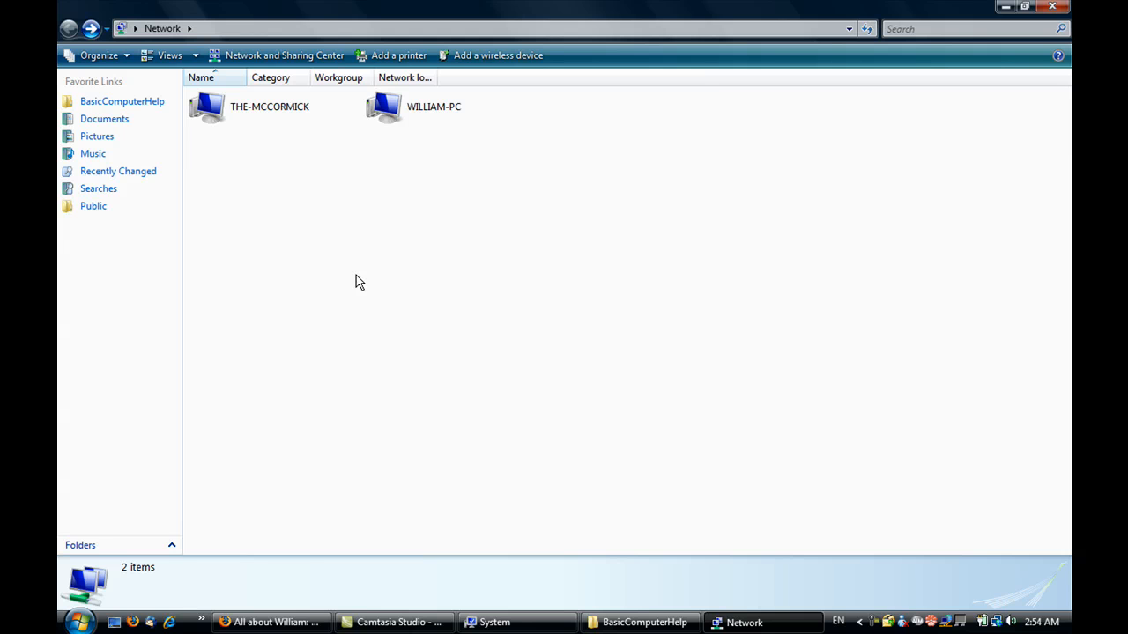
left_click(269, 107)
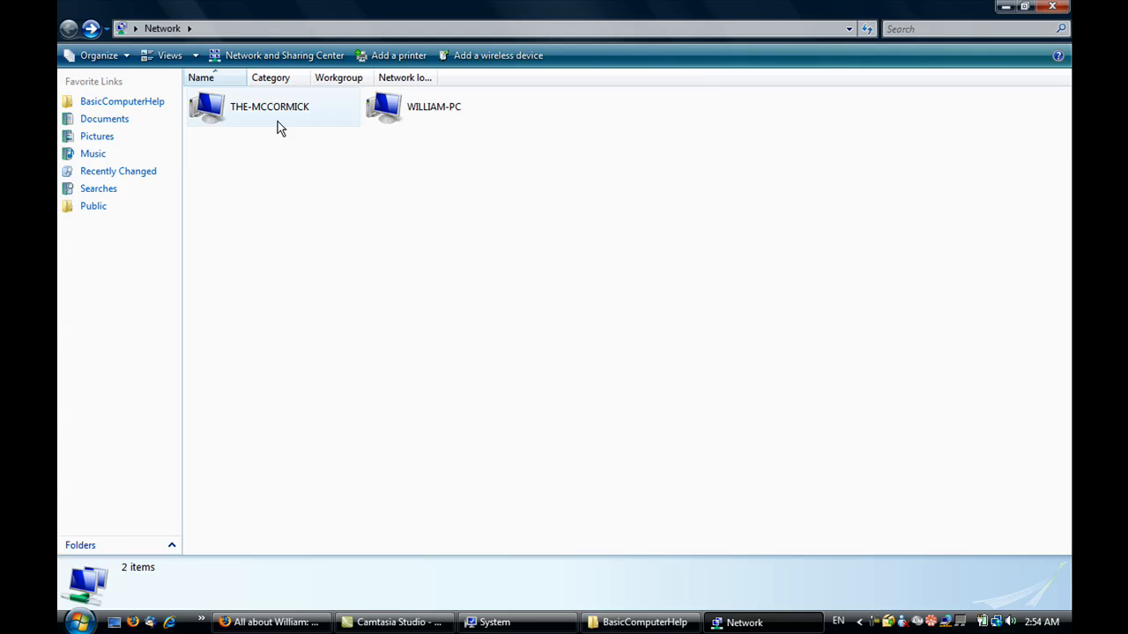
left_click(269, 106)
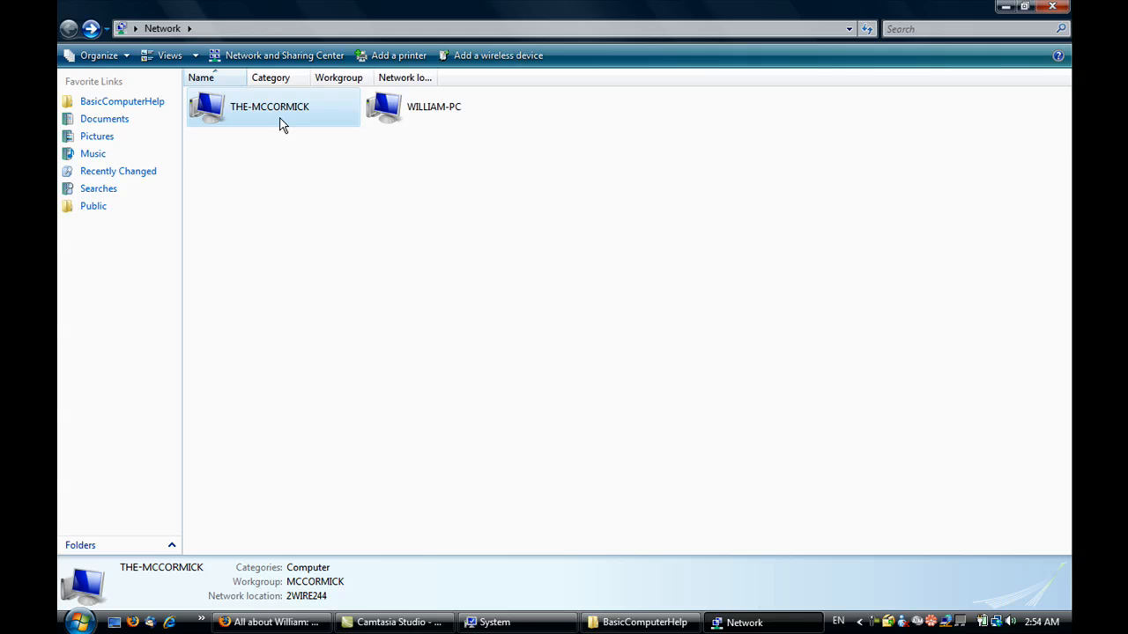
double_click(269, 107)
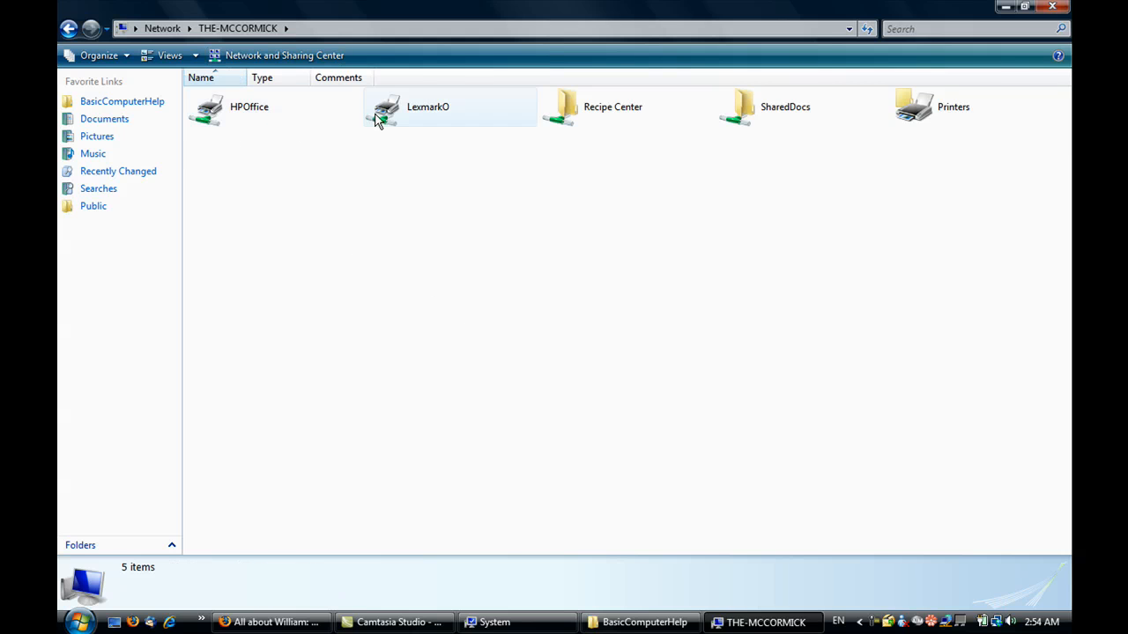
mouse_move(788, 123)
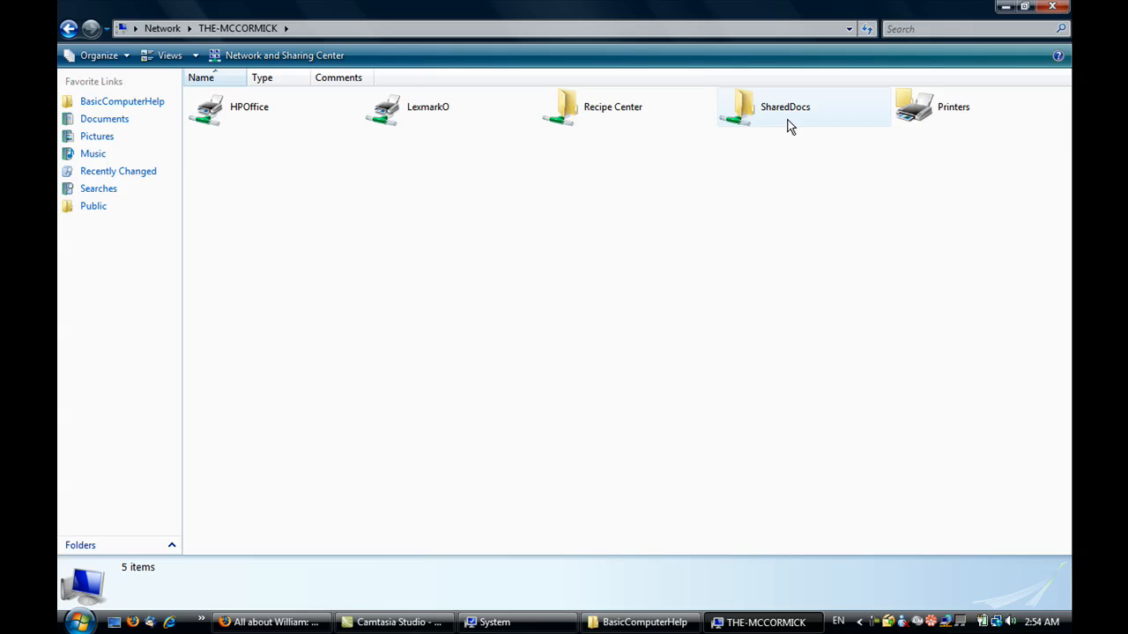
mouse_move(796, 114)
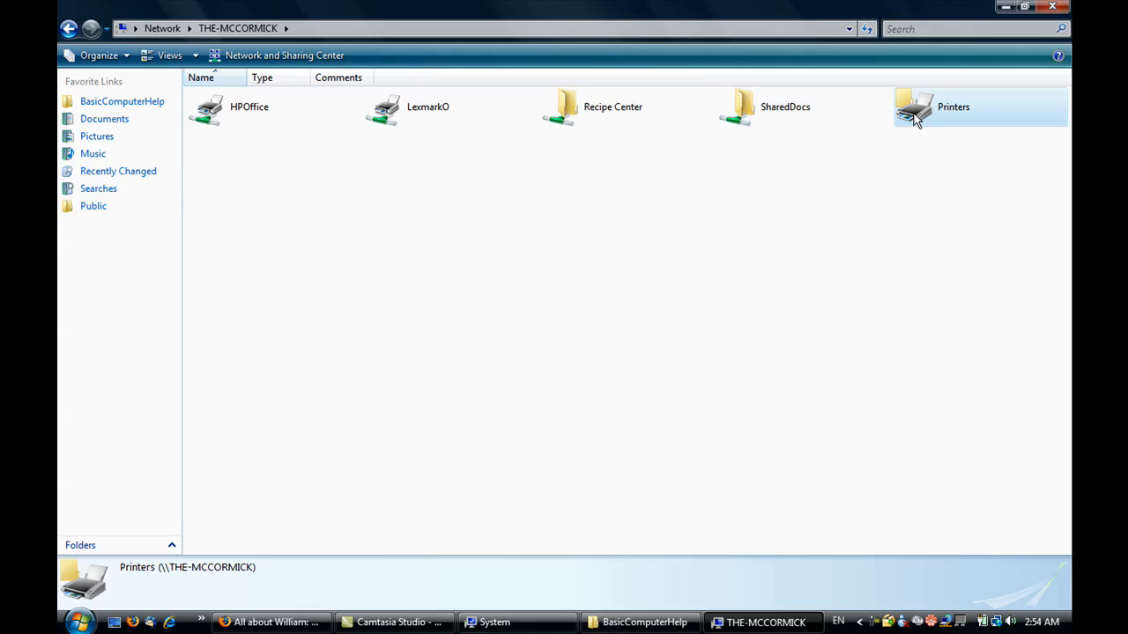
mouse_move(914, 110)
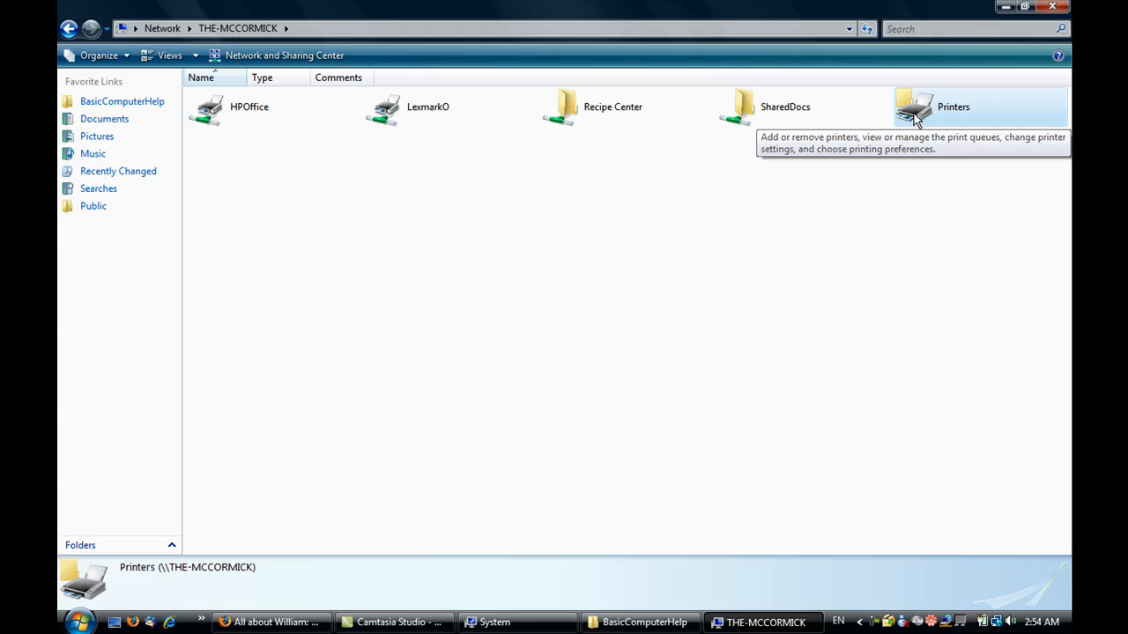
mouse_move(662, 222)
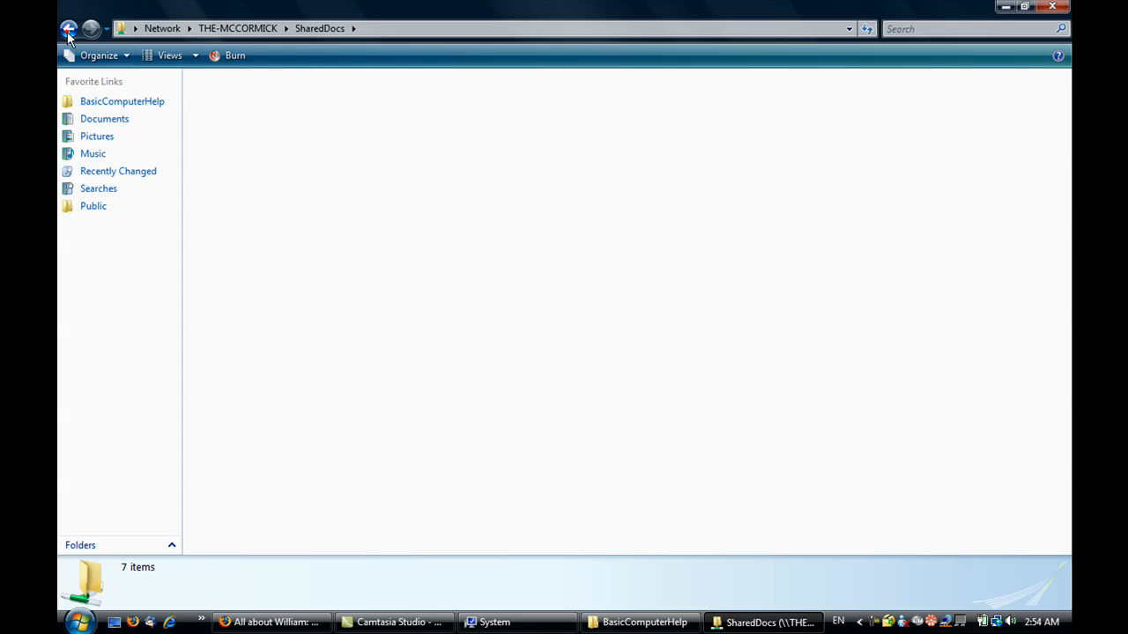
left_click(68, 28)
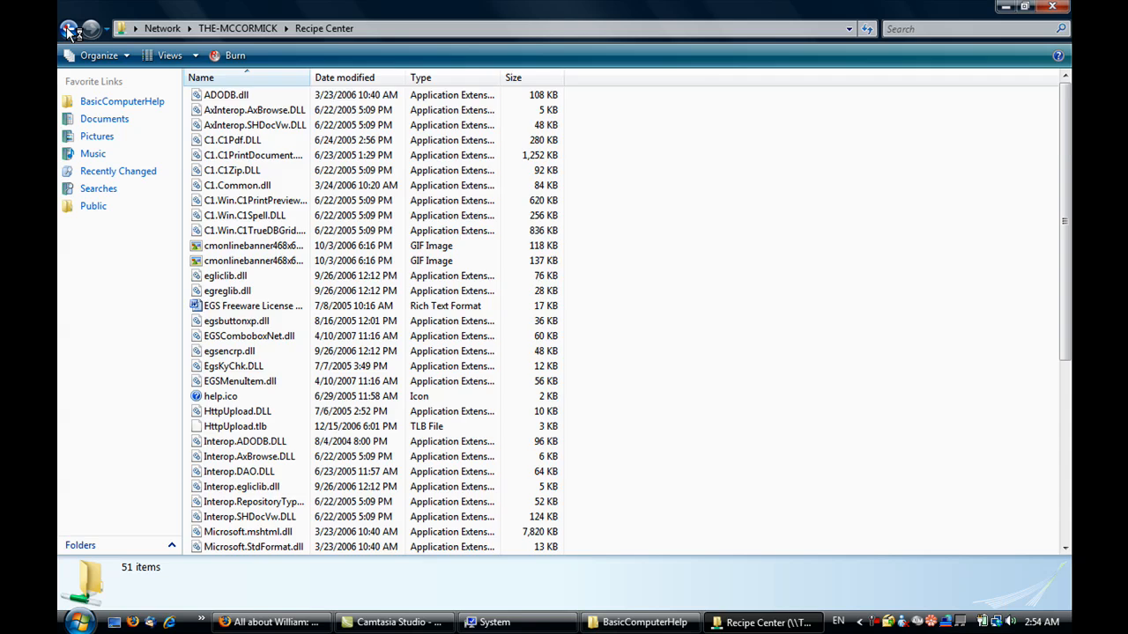
left_click(69, 29)
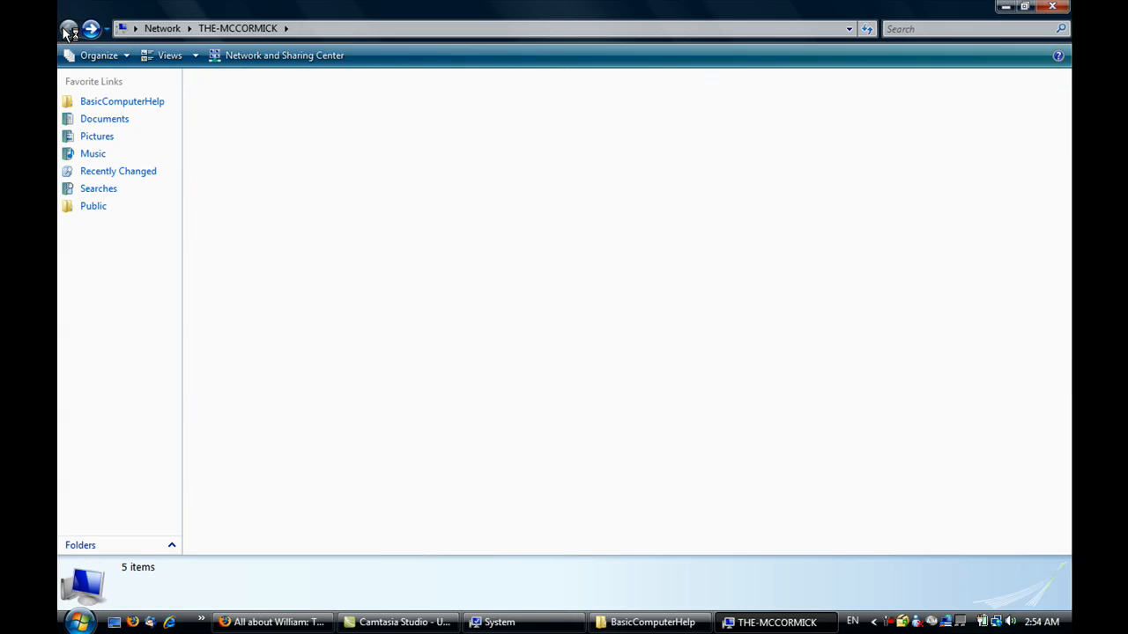
left_click(69, 28)
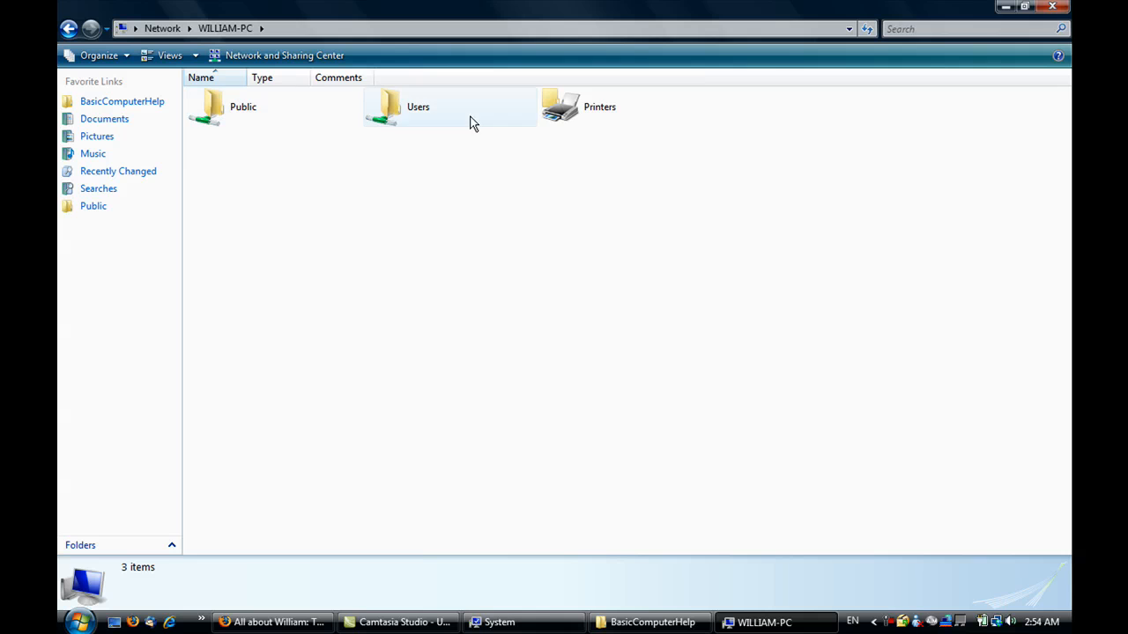
- Browse WILLIAM-PC's Users share into william's Documents\BasicComputerHelp folder
left_click(242, 107)
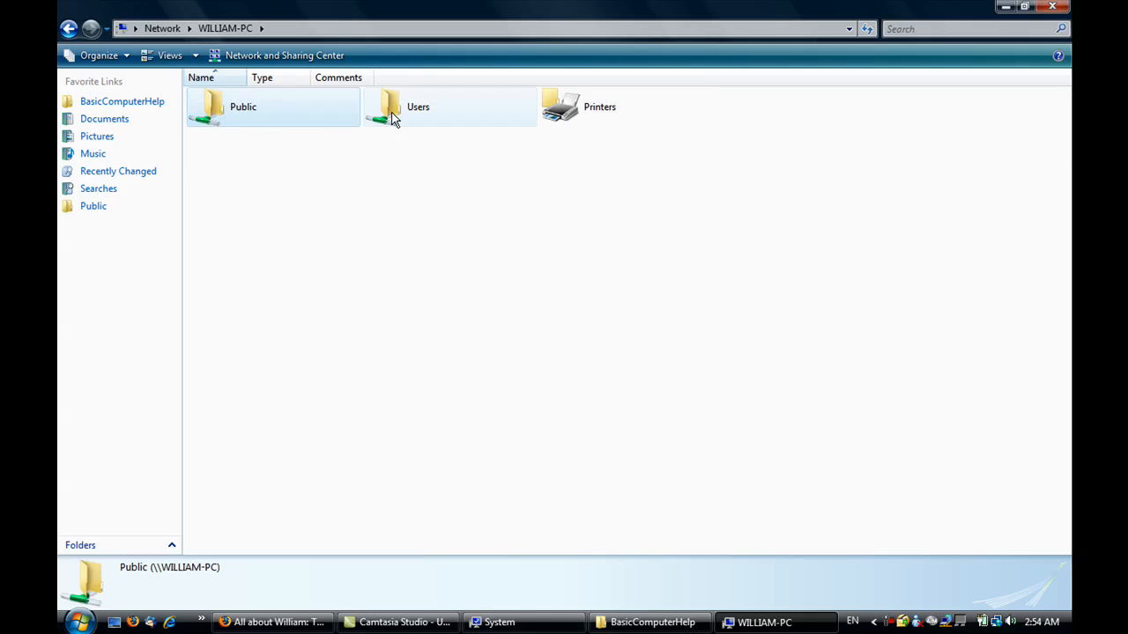
double_click(418, 106)
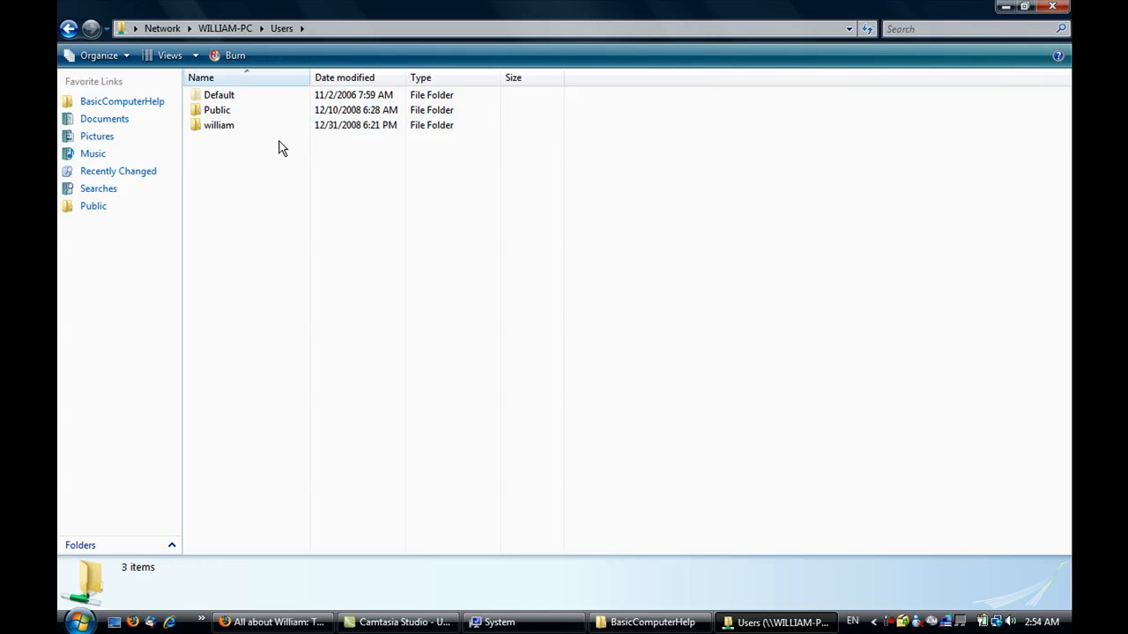
double_click(218, 125)
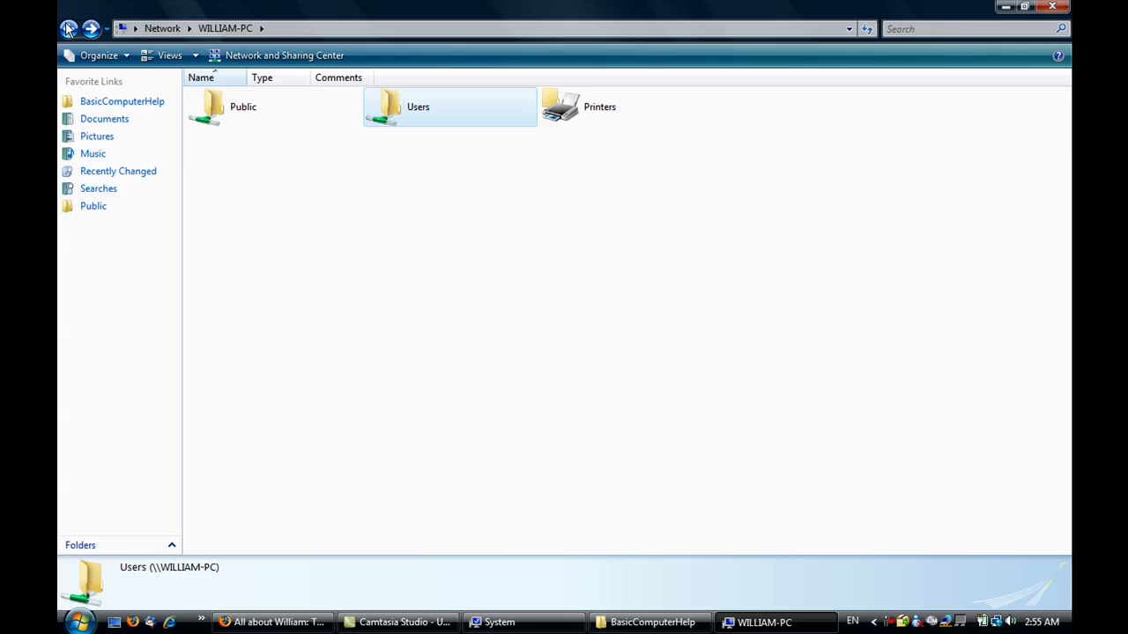
double_click(418, 106)
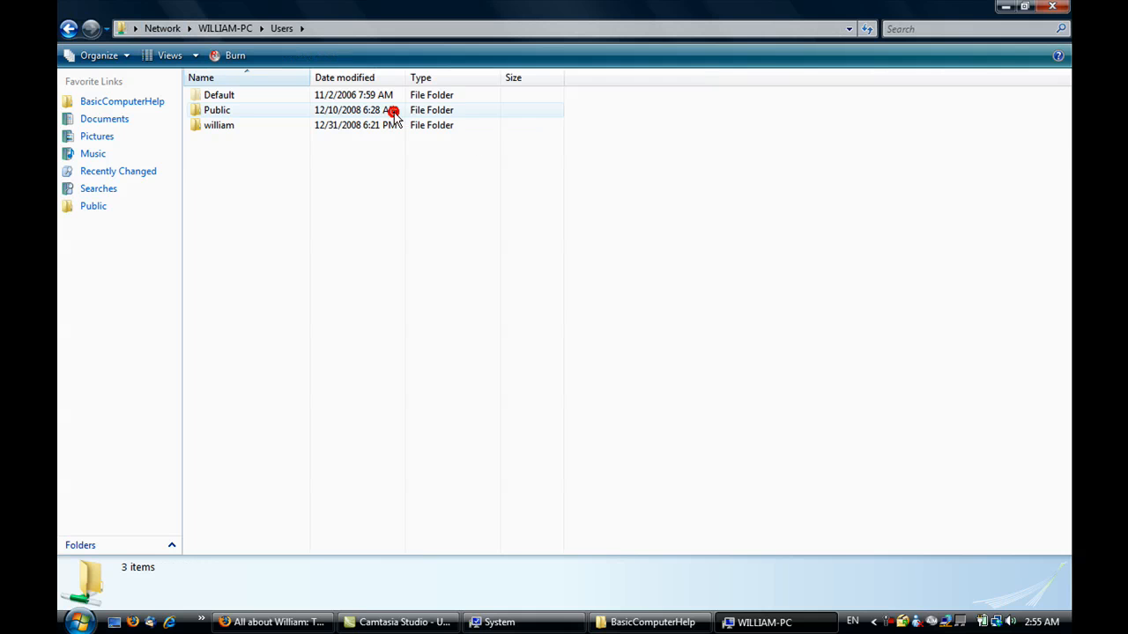
left_click(219, 124)
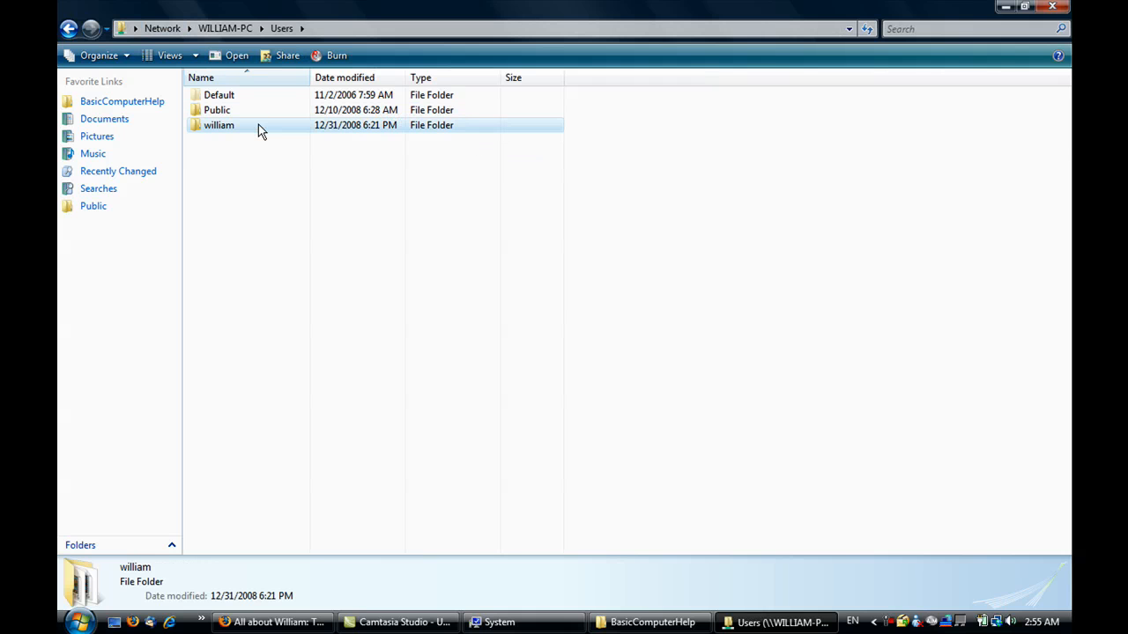
left_click(69, 28)
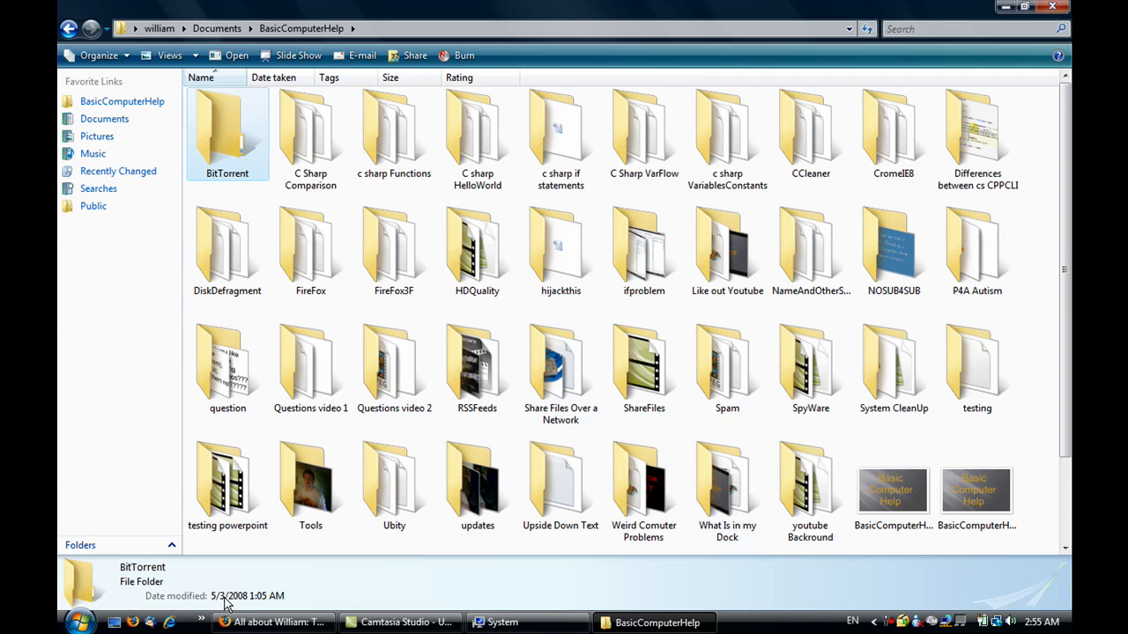
- Open Control Panel's Printers folder, which lists the networked Lexmark Optra N
left_click(80, 622)
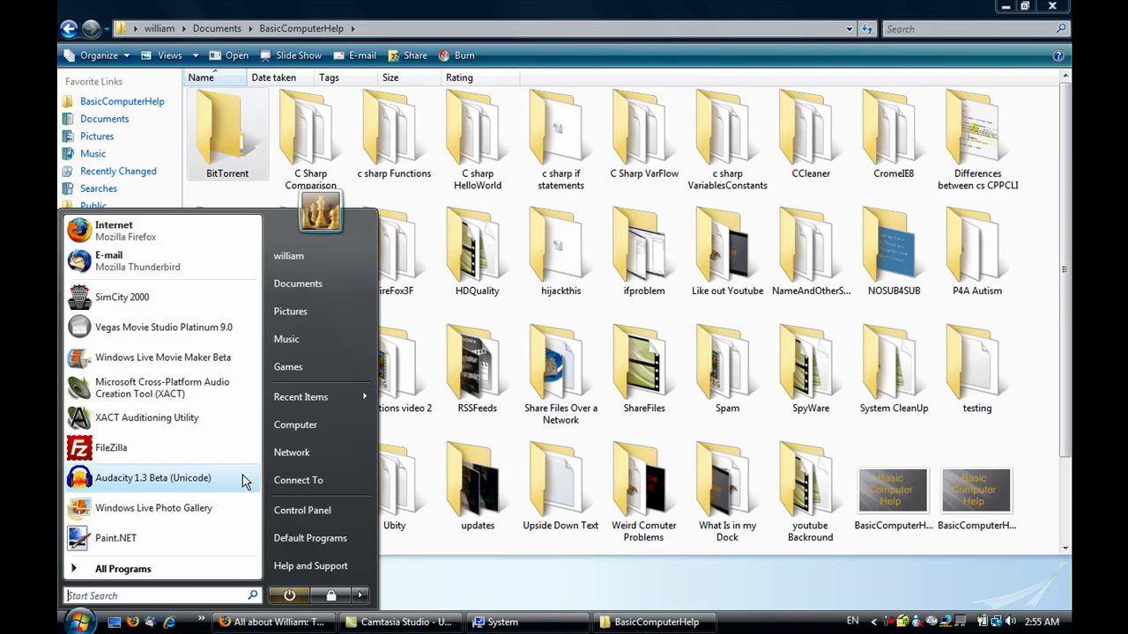
left_click(302, 510)
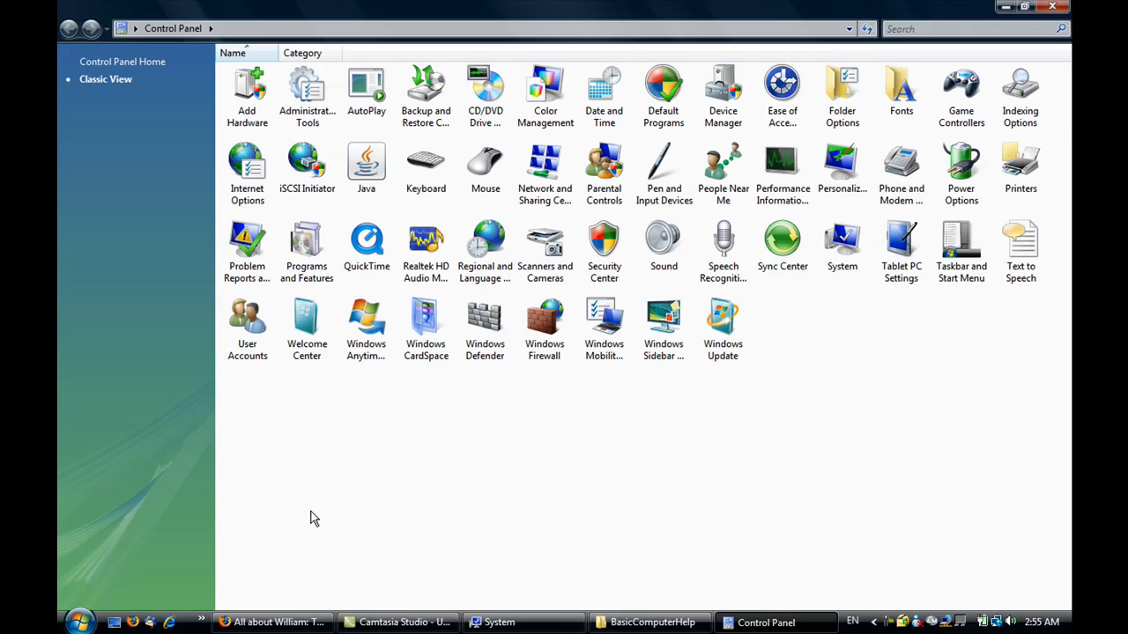
left_click(1020, 167)
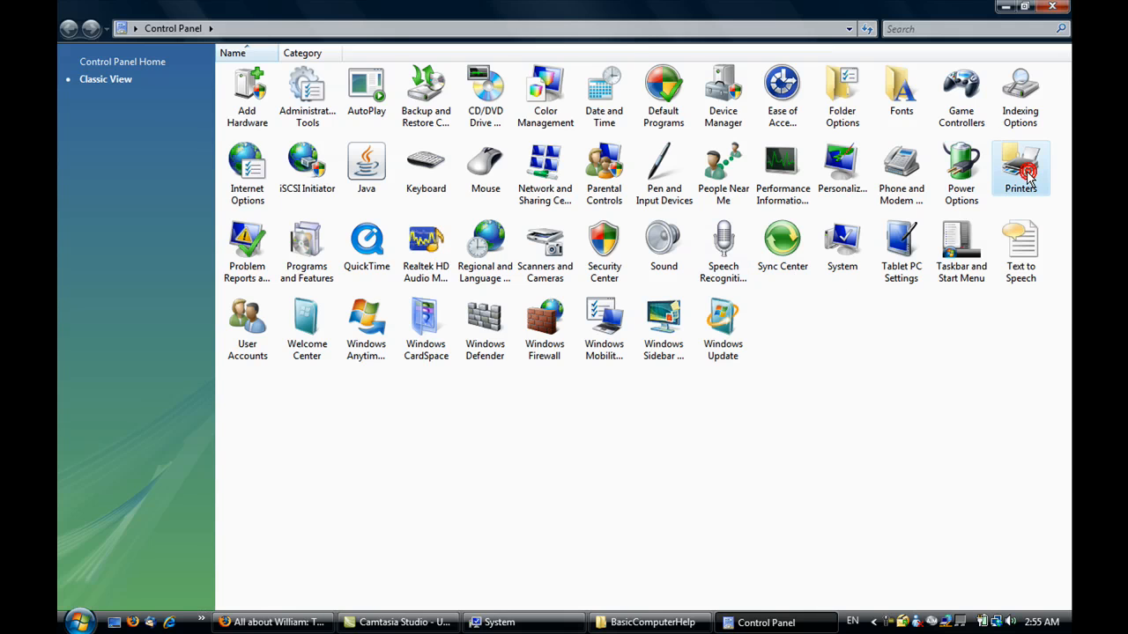
double_click(1020, 167)
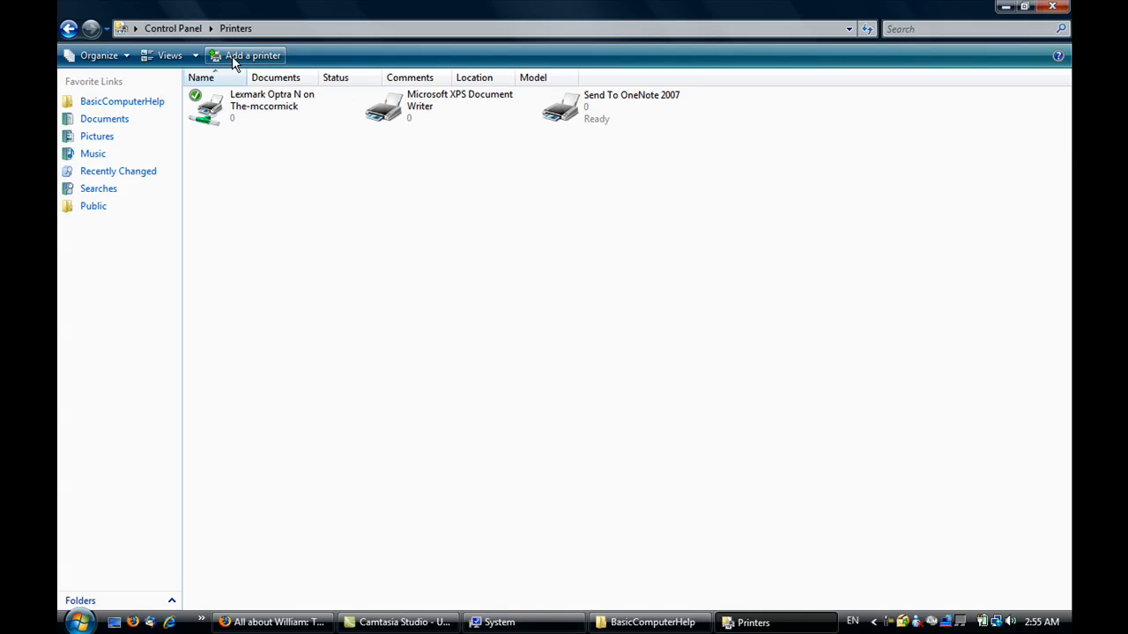
mouse_move(366, 259)
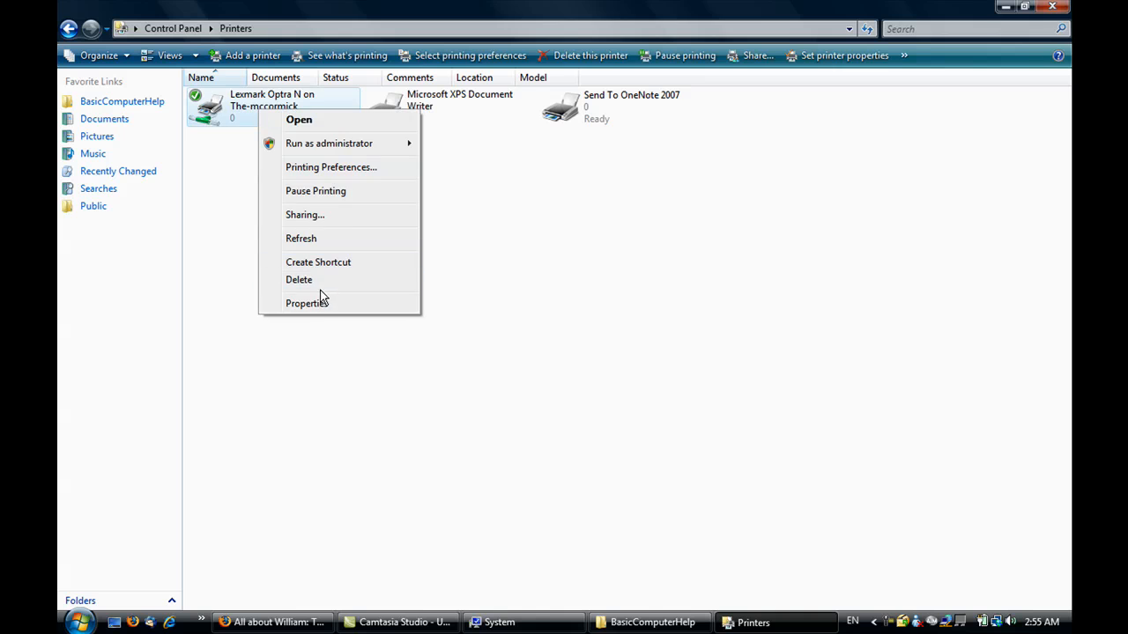
- View the Lexmark Optra N's sharing settings, shared as Lexmark0, and close its properties
left_click(308, 303)
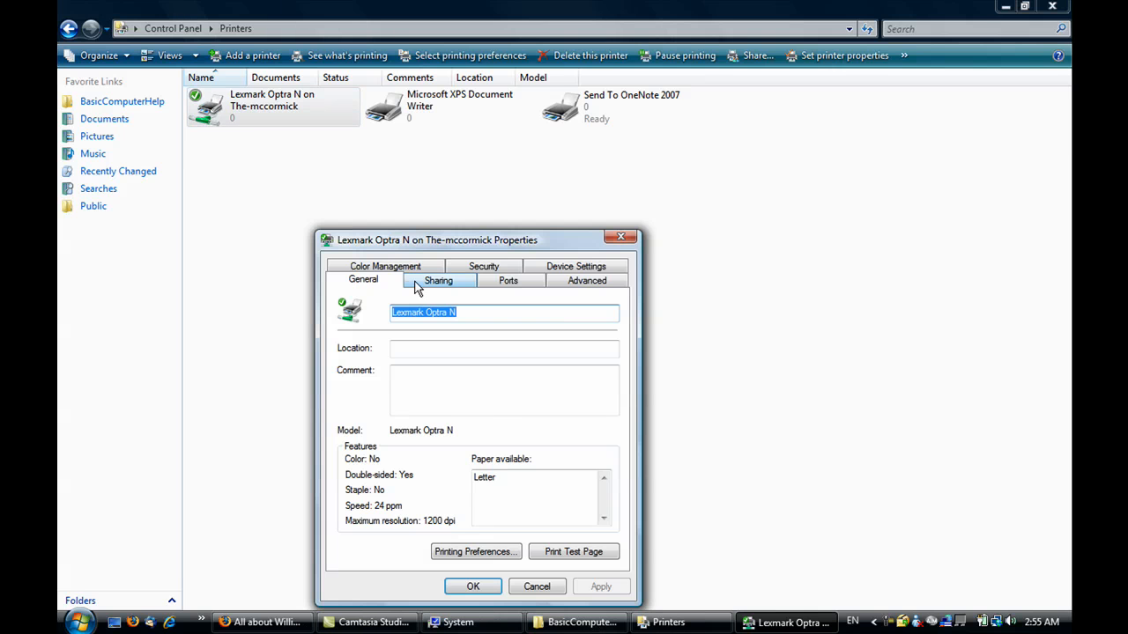
left_click(437, 280)
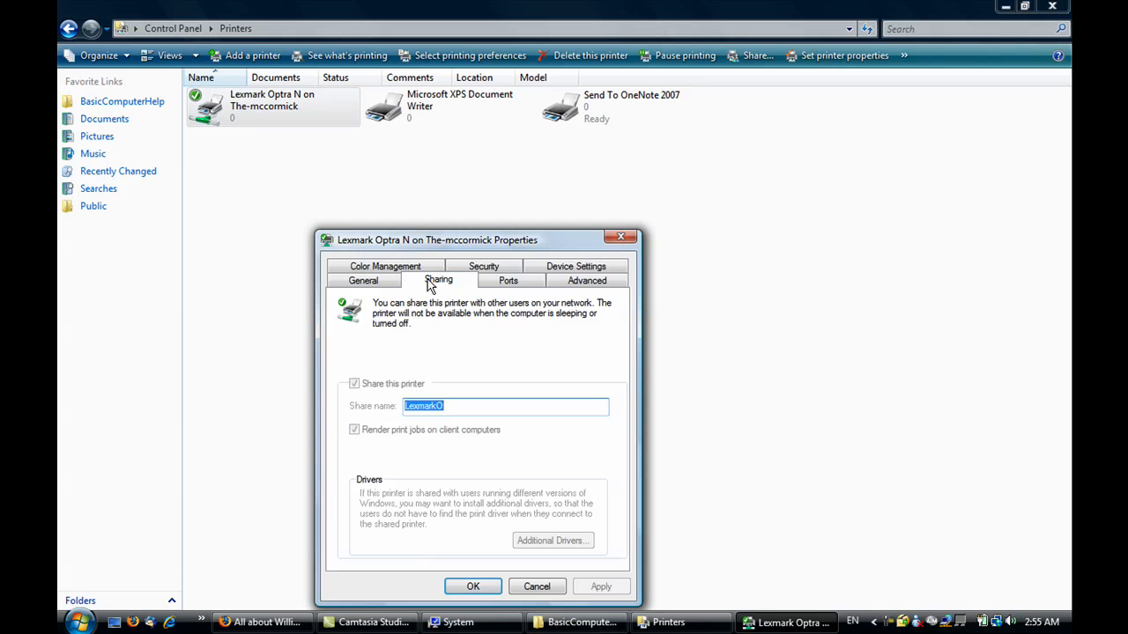
mouse_move(542, 405)
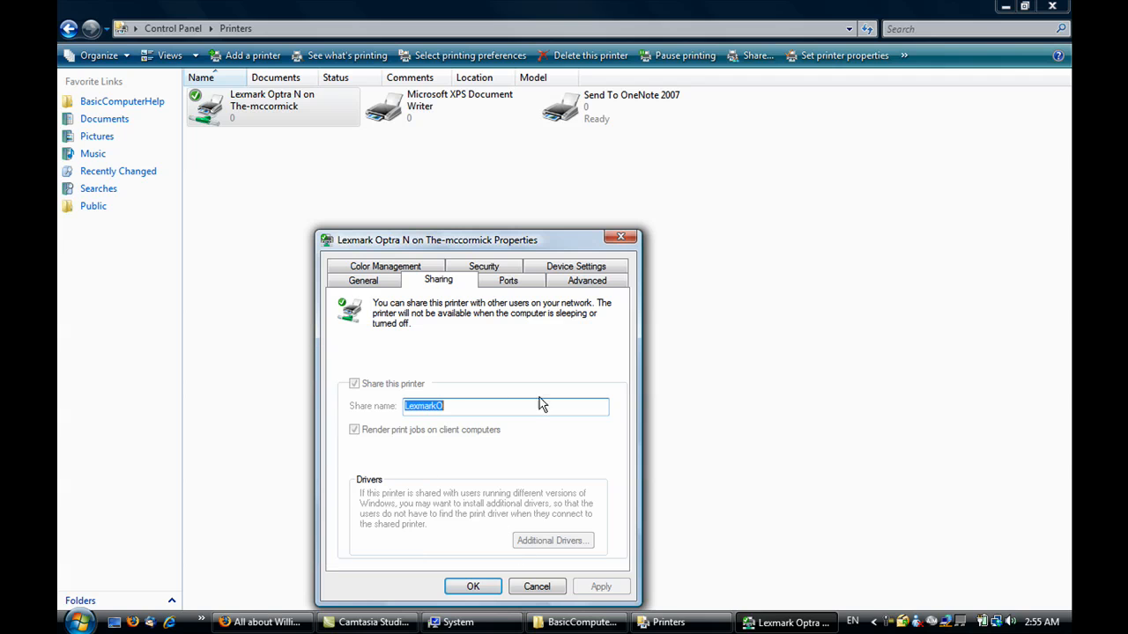
mouse_move(394, 478)
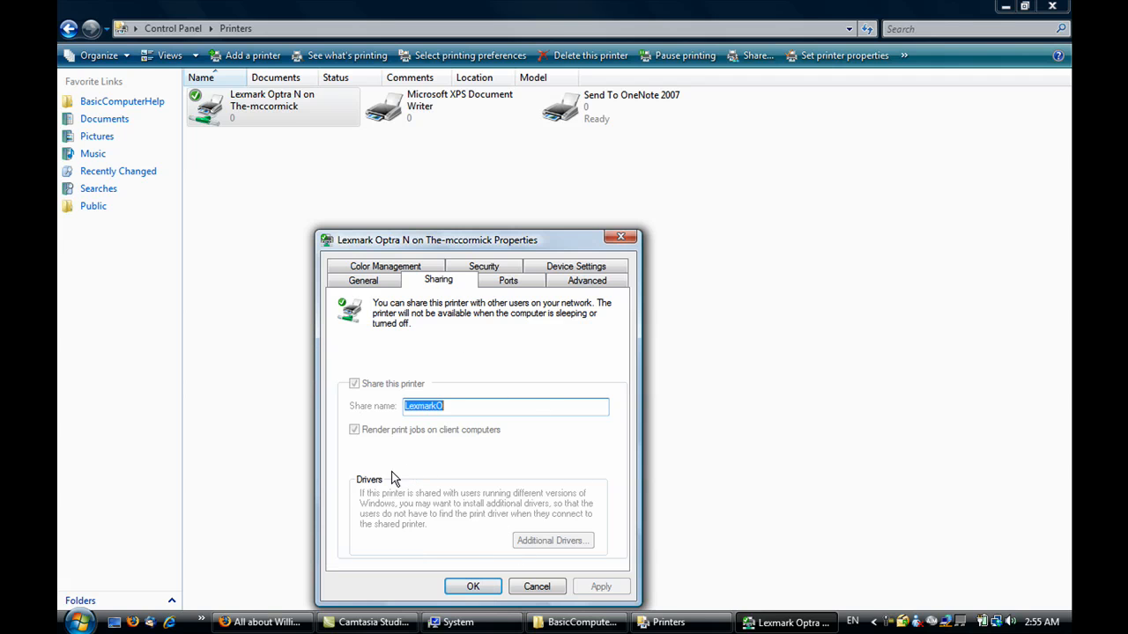
mouse_move(476, 541)
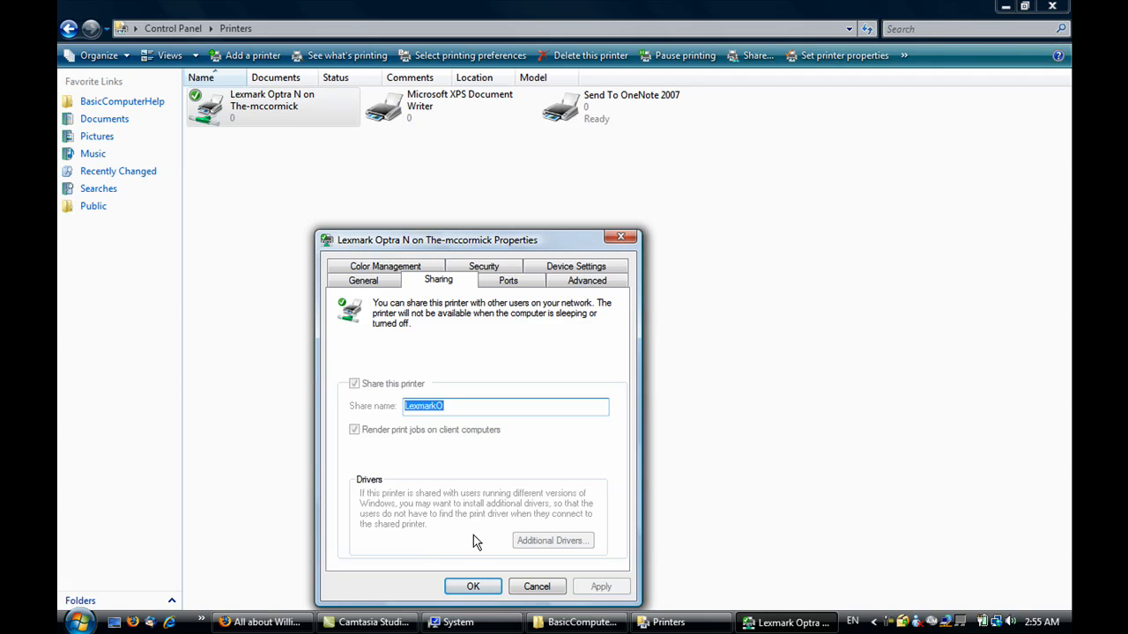
left_click(472, 586)
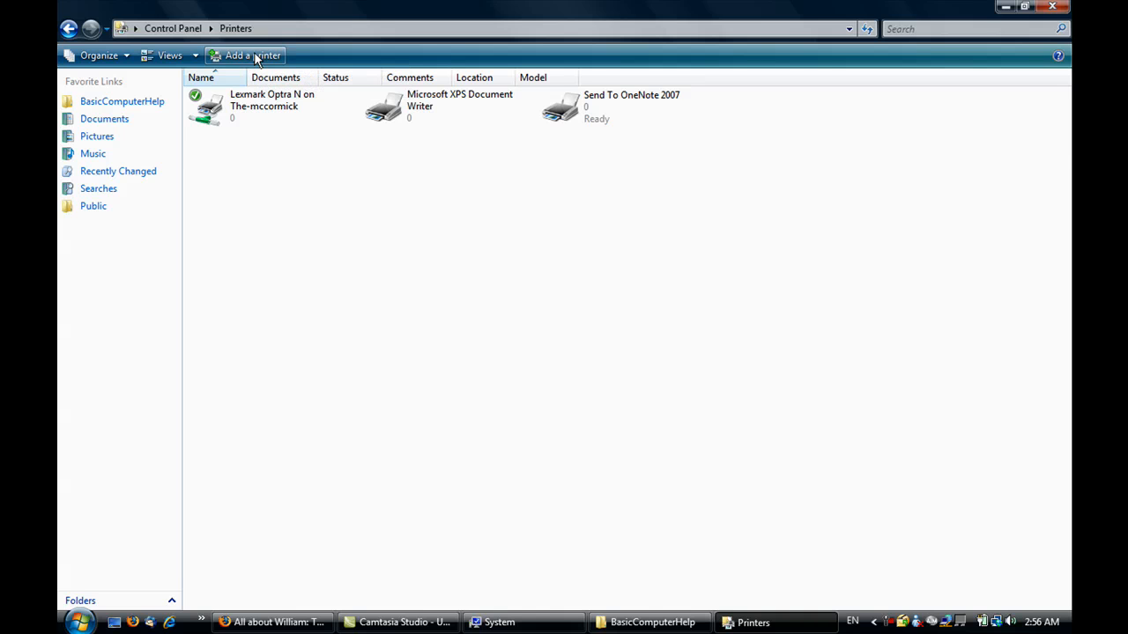
- List network printers LexmarkO and HPOffice in the Add Printer wizard, select LexmarkO, then cancel
left_click(253, 54)
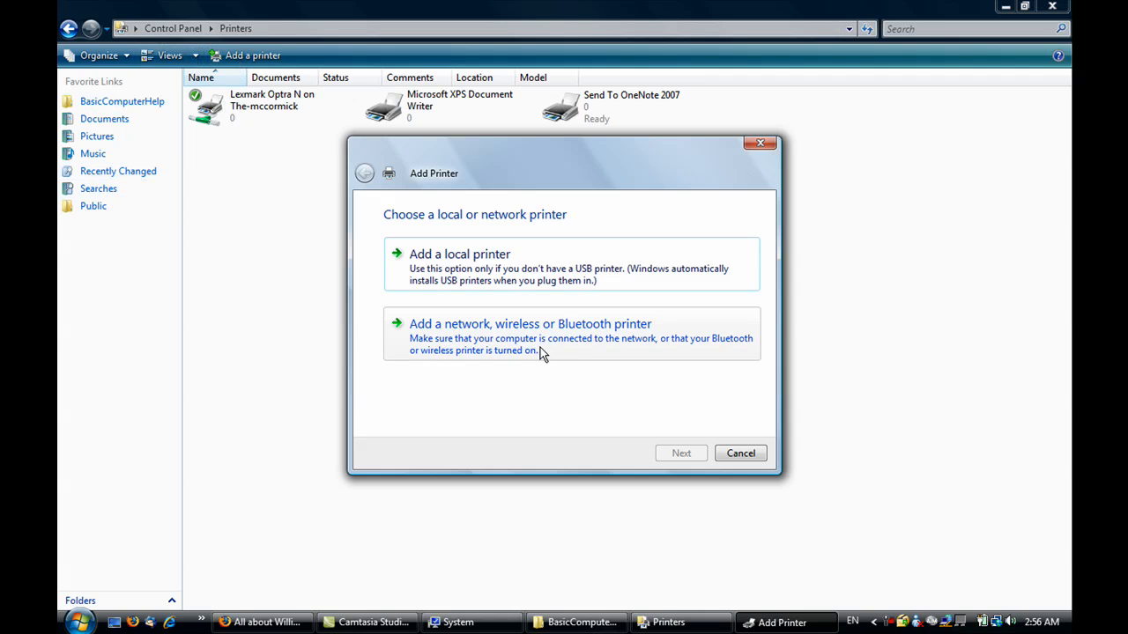
mouse_move(538, 350)
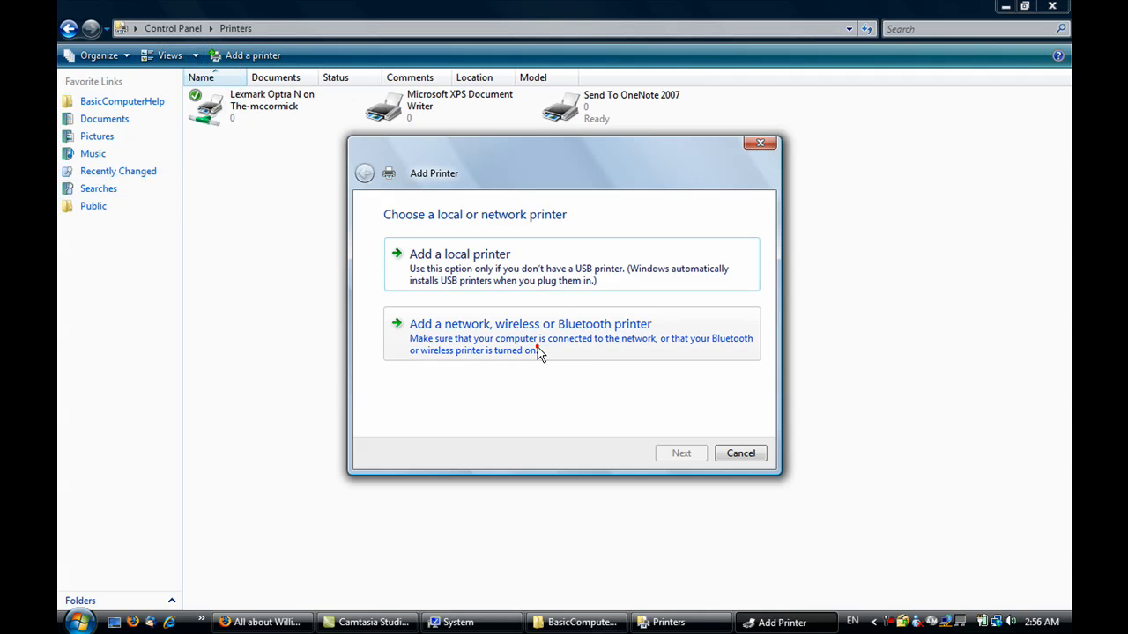
left_click(530, 323)
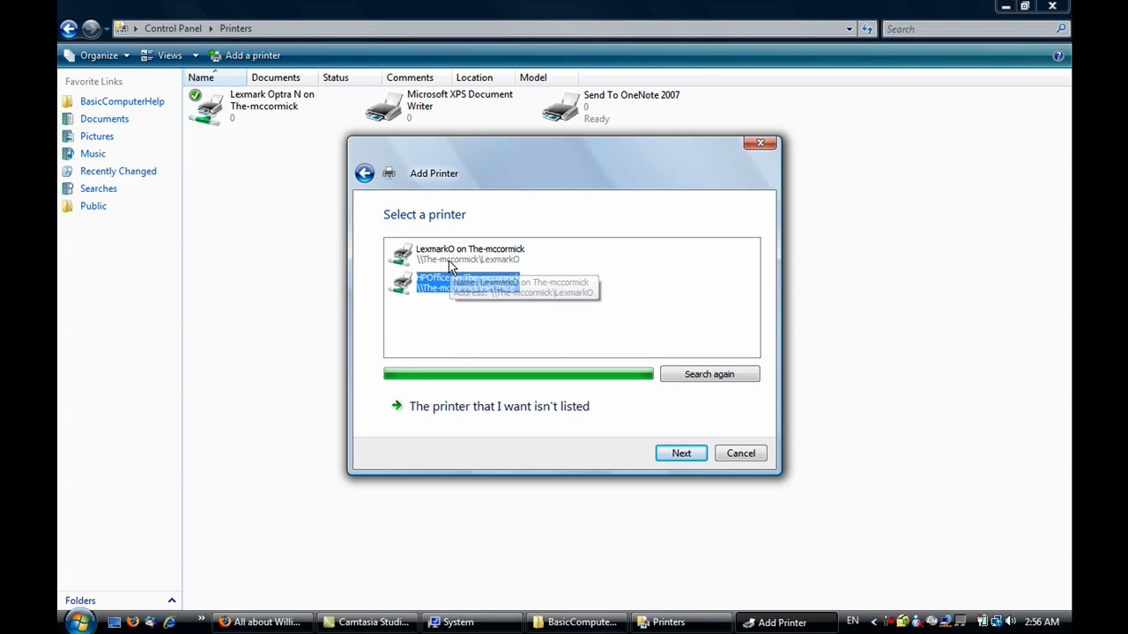
left_click(470, 254)
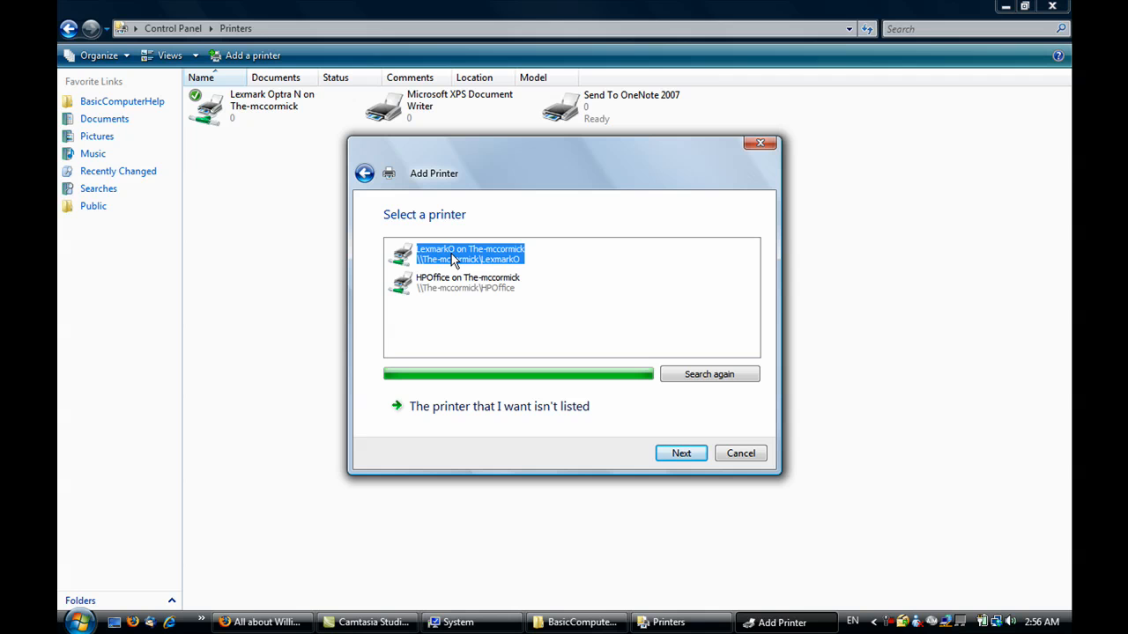
left_click(740, 453)
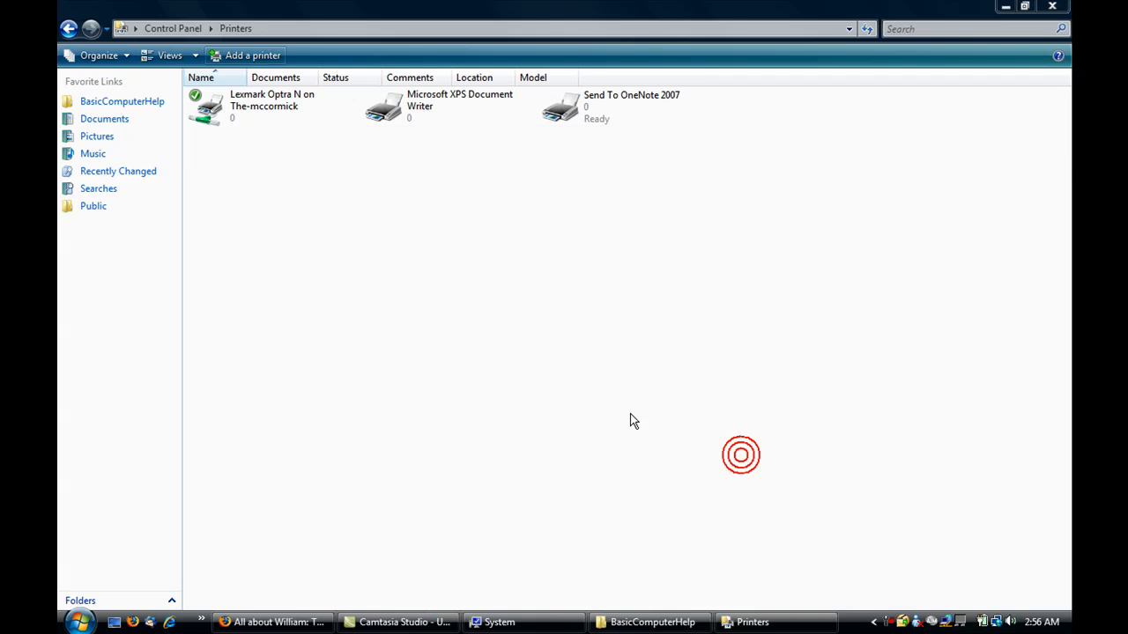
left_click(650, 622)
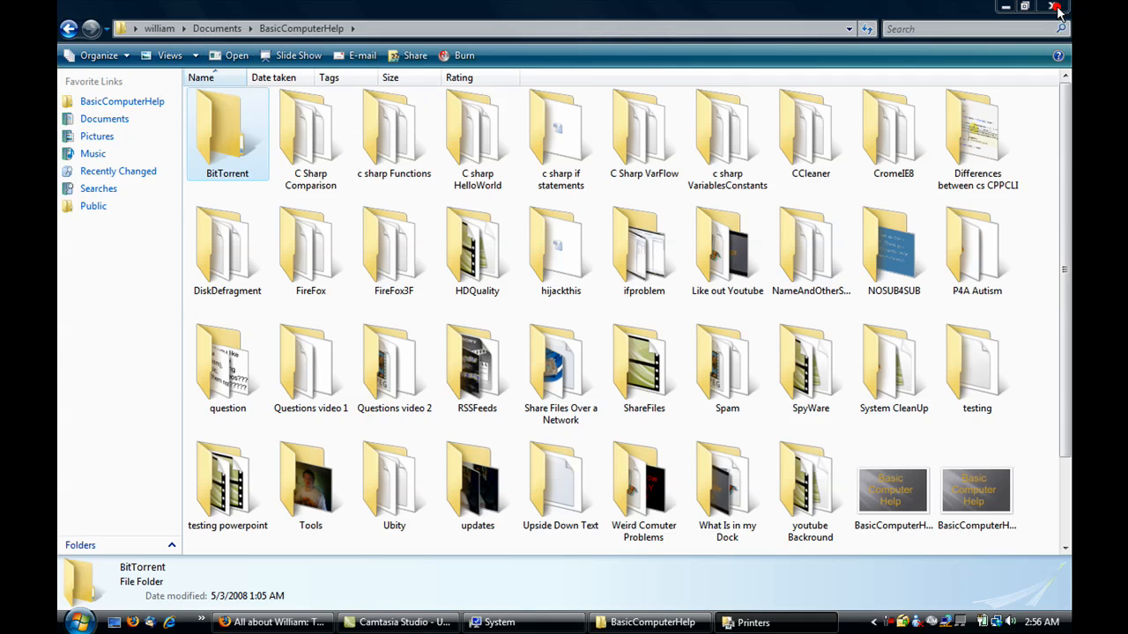